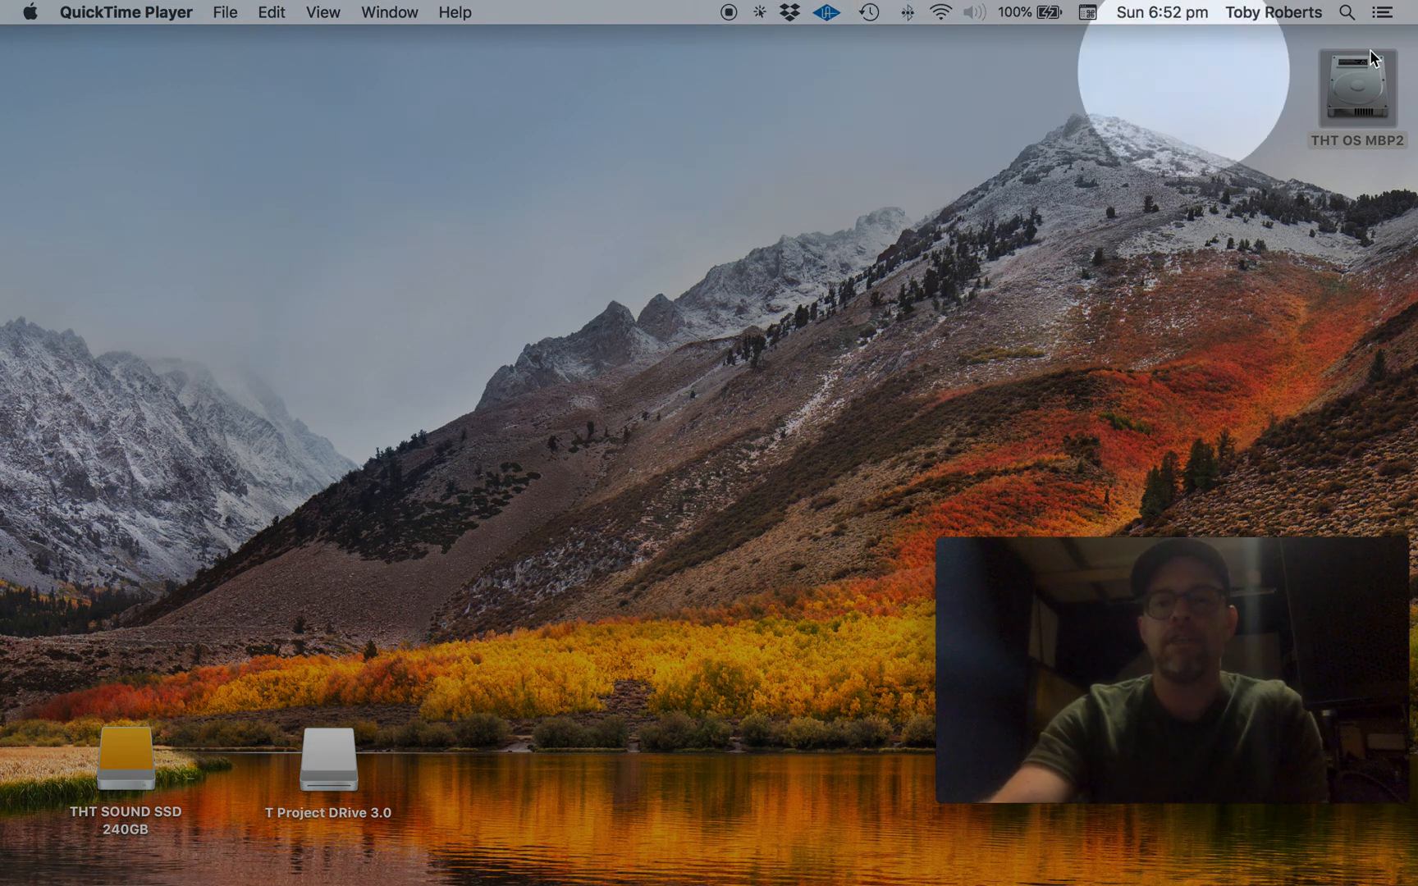
View the info window for the THT OS MBP2 drive, then close it
right_click(1357, 86)
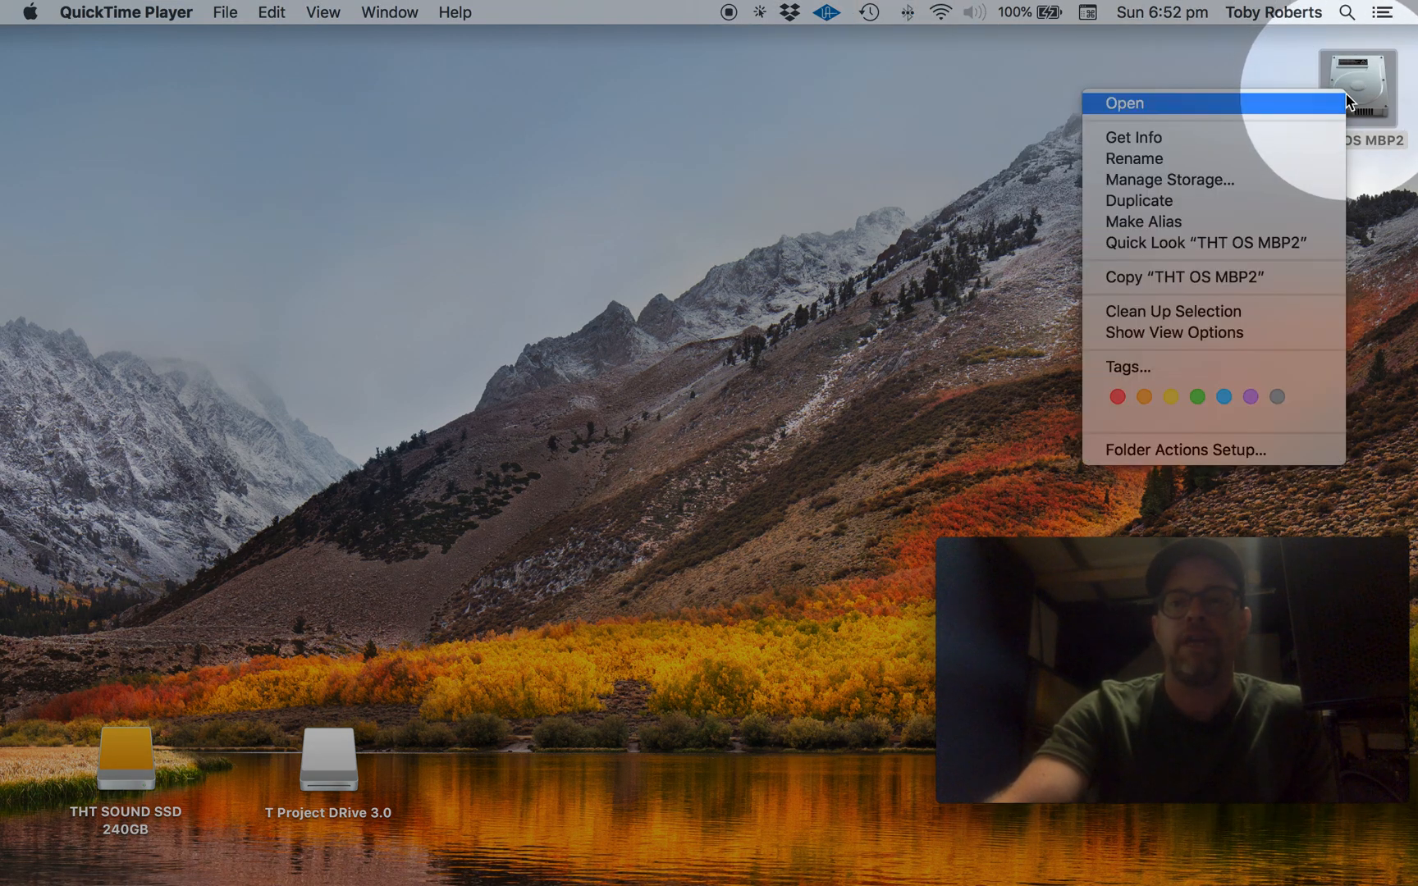
left_click(1132, 136)
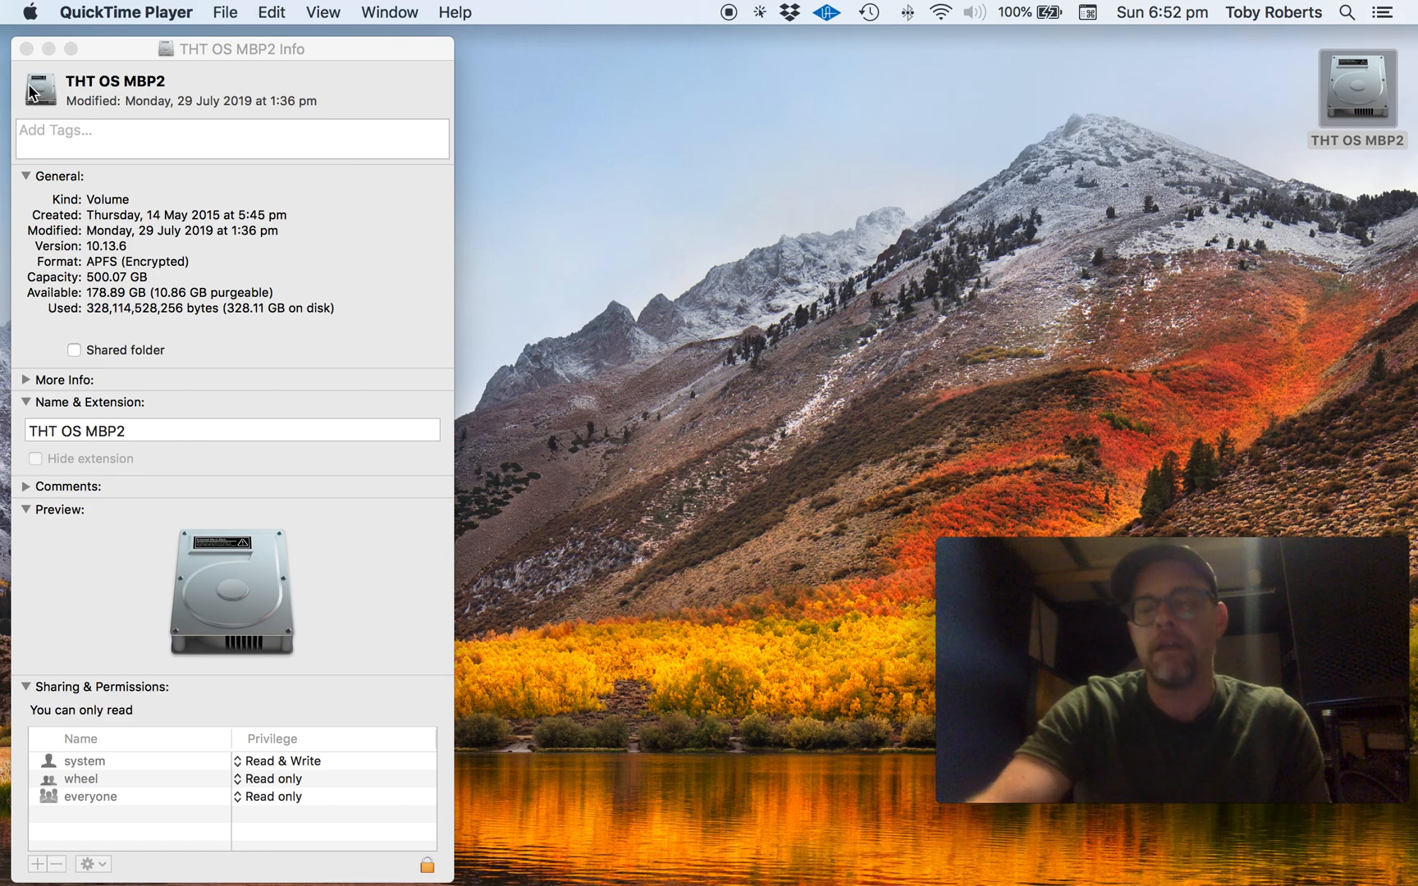
left_click(27, 49)
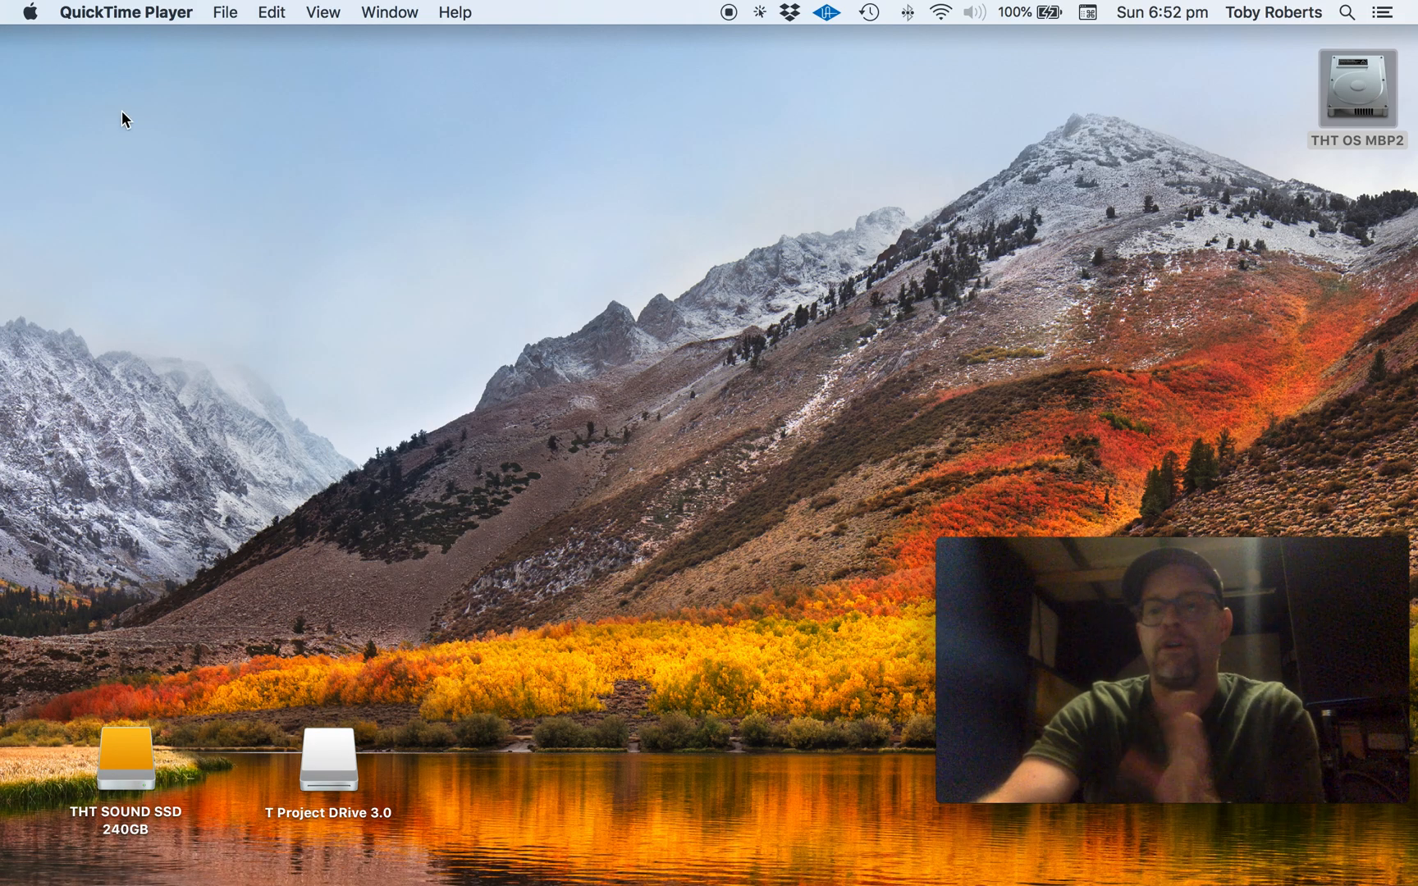
mouse_move(409, 294)
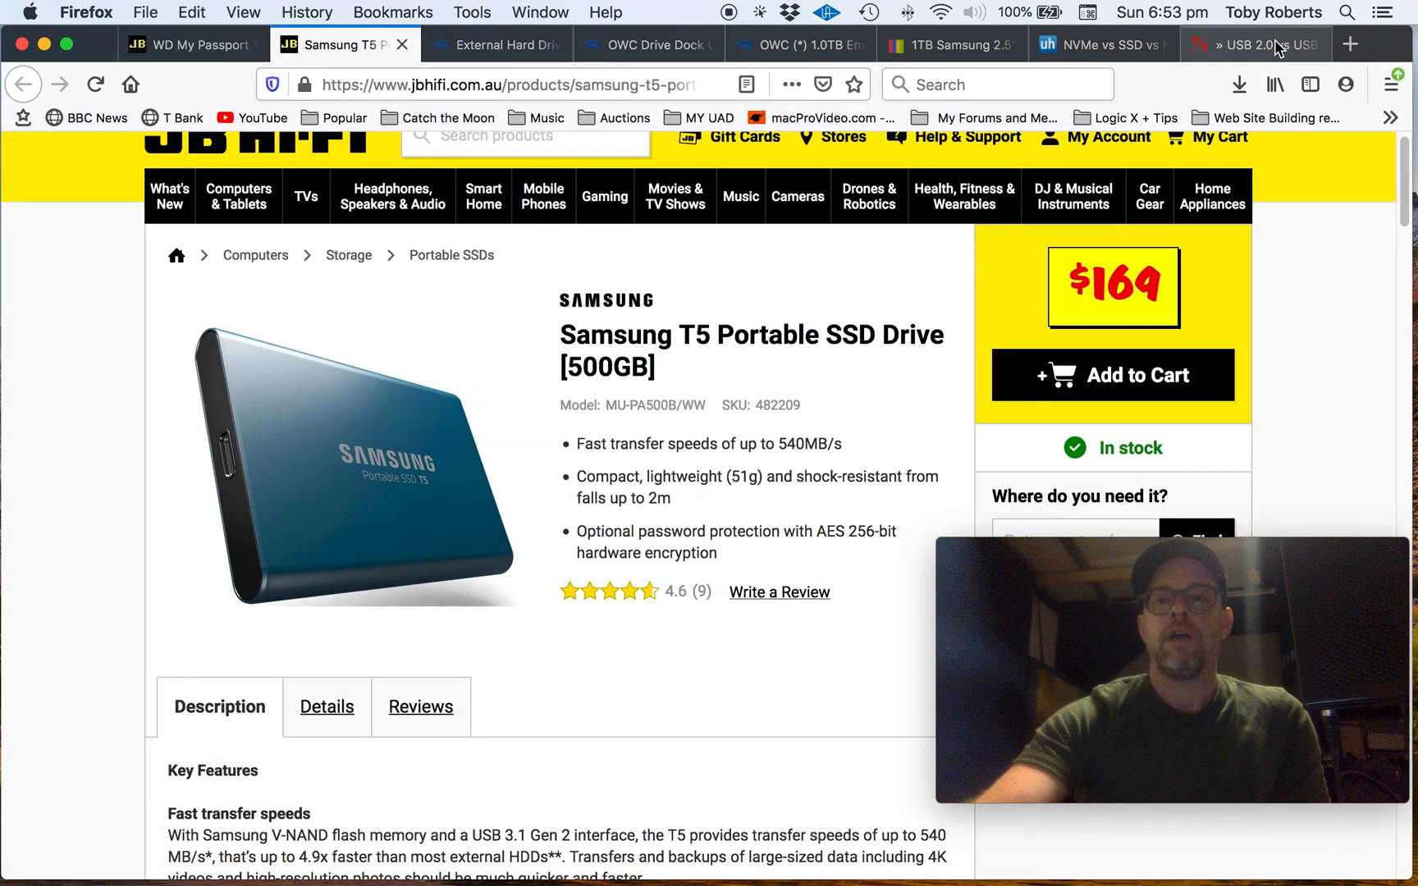
Read the NVMe vs SSD vs HDD article down to its drive speed chart
left_click(1094, 45)
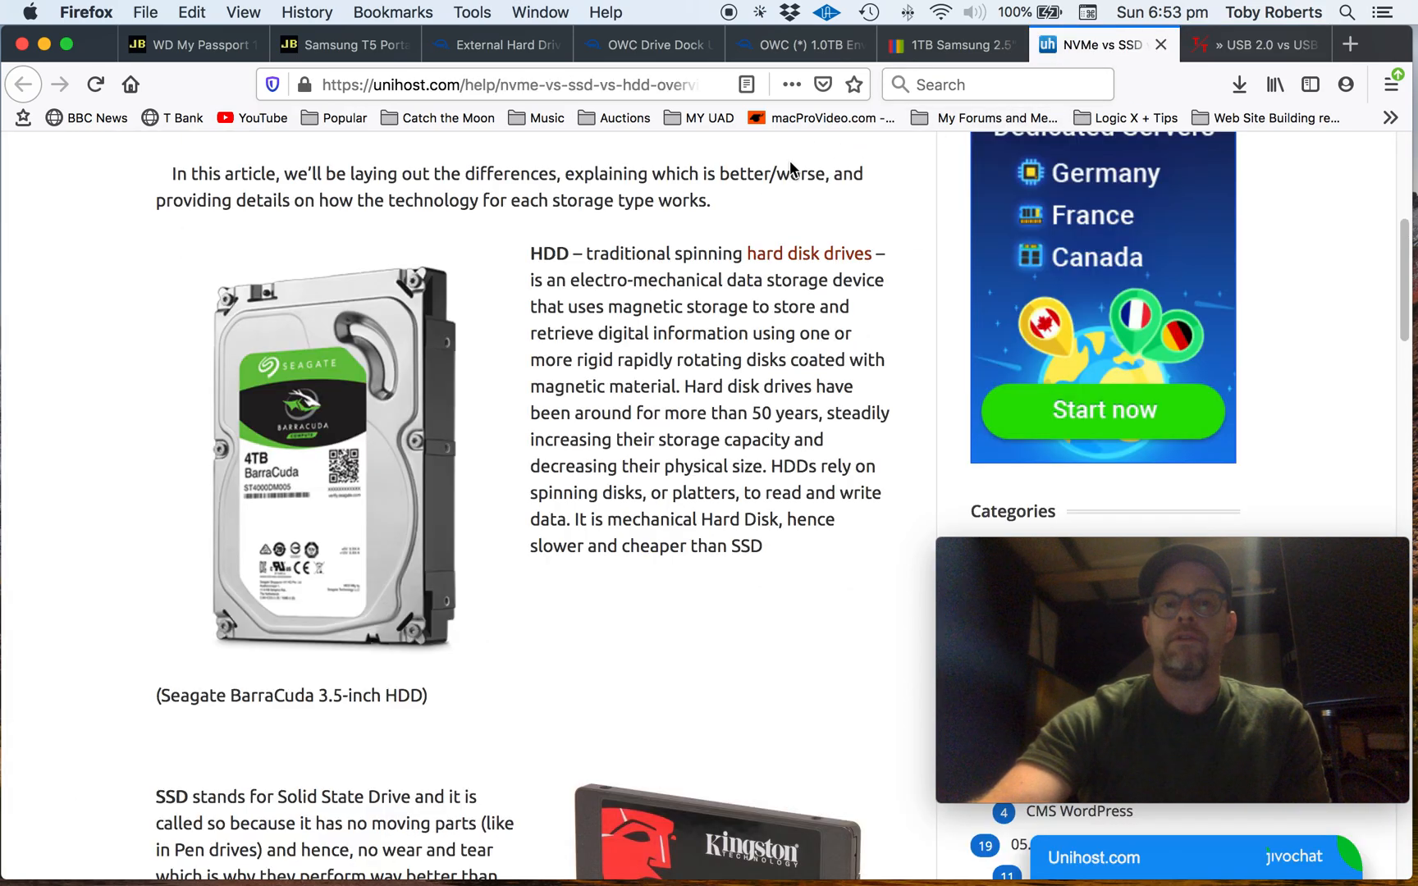
mouse_move(356, 454)
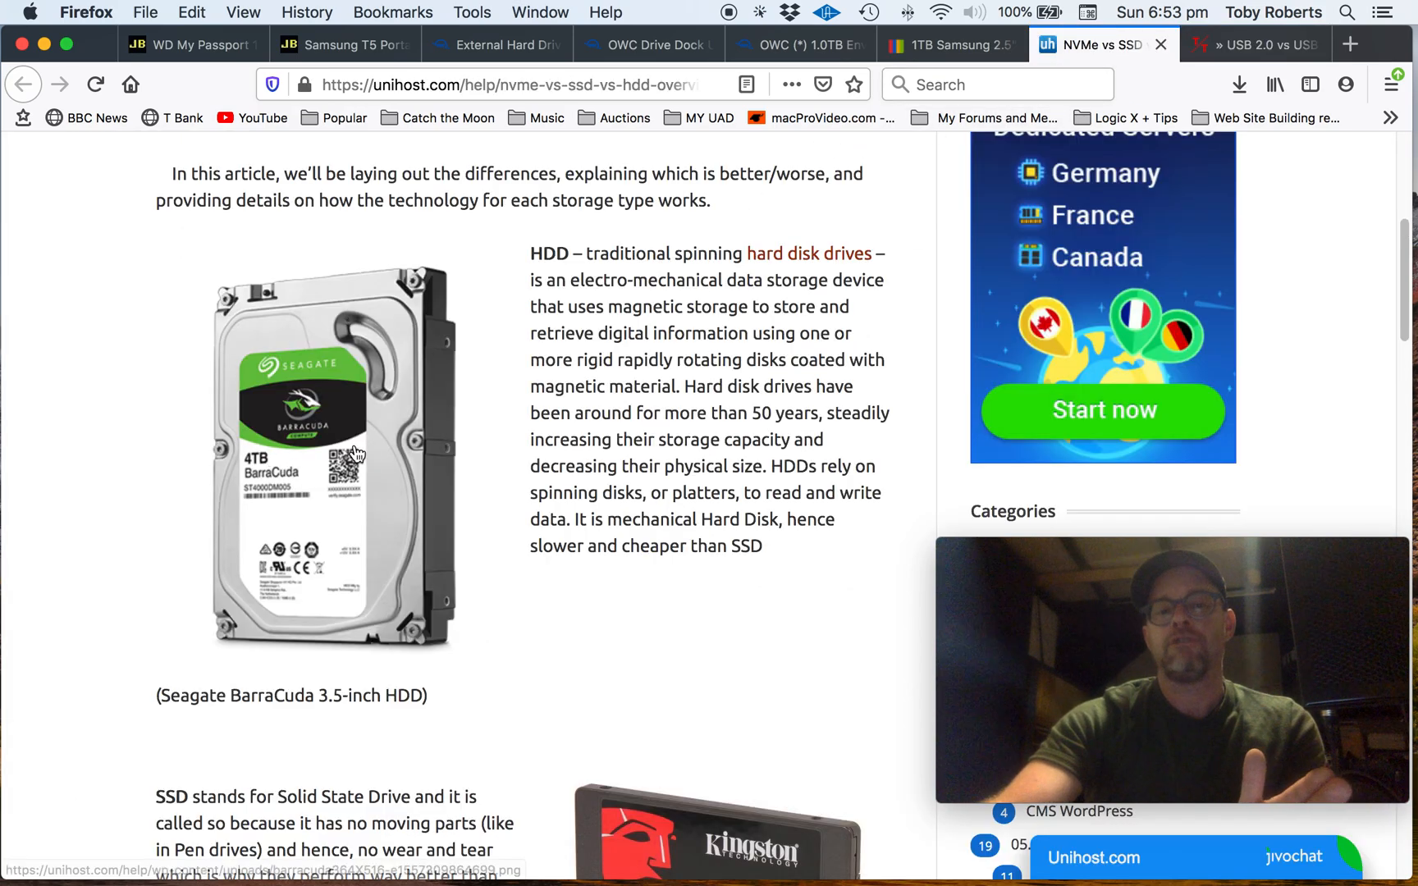
scroll("down", 3)
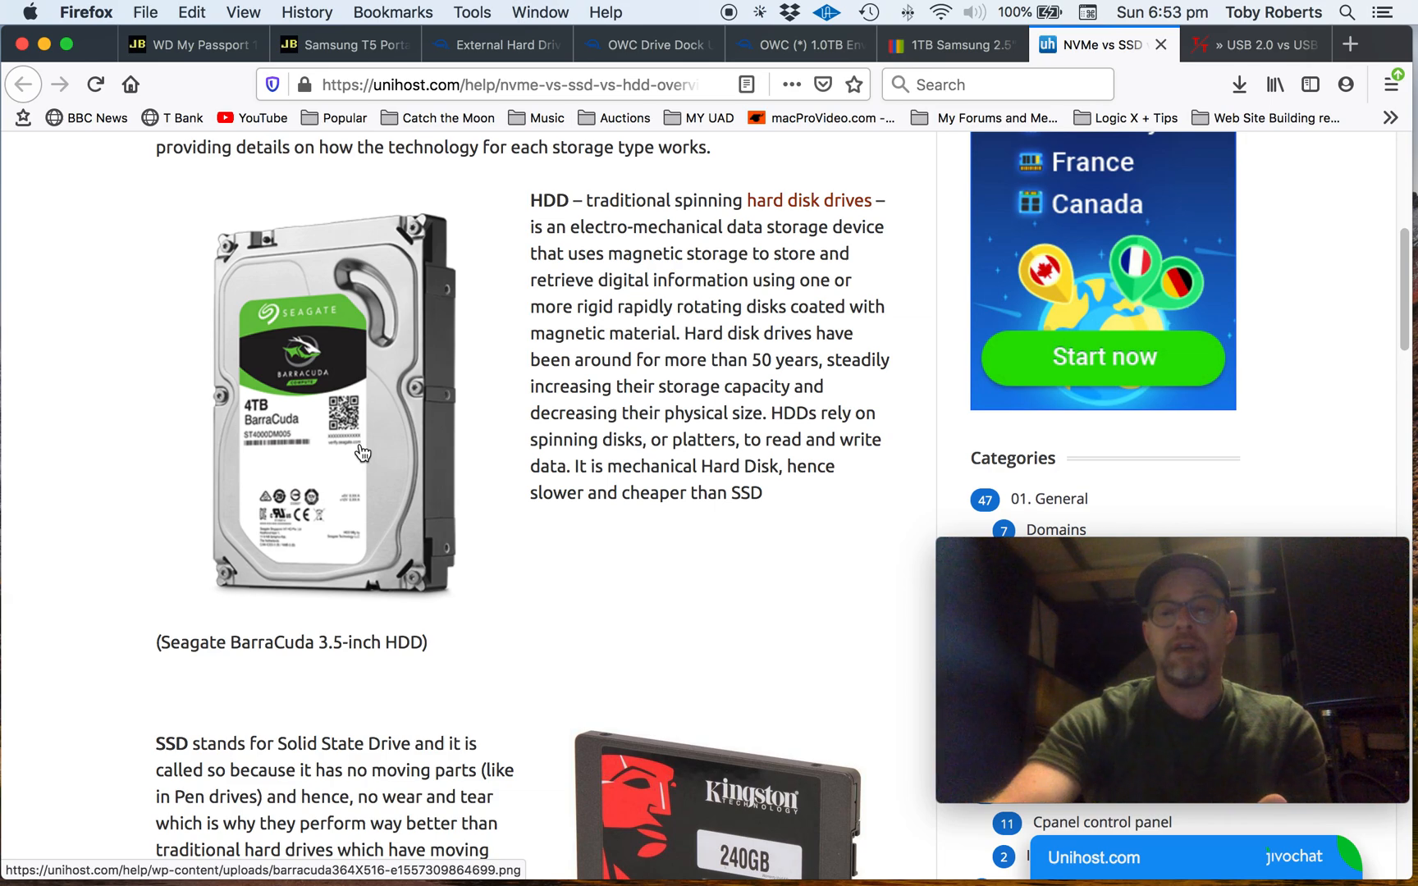
scroll("down", 3)
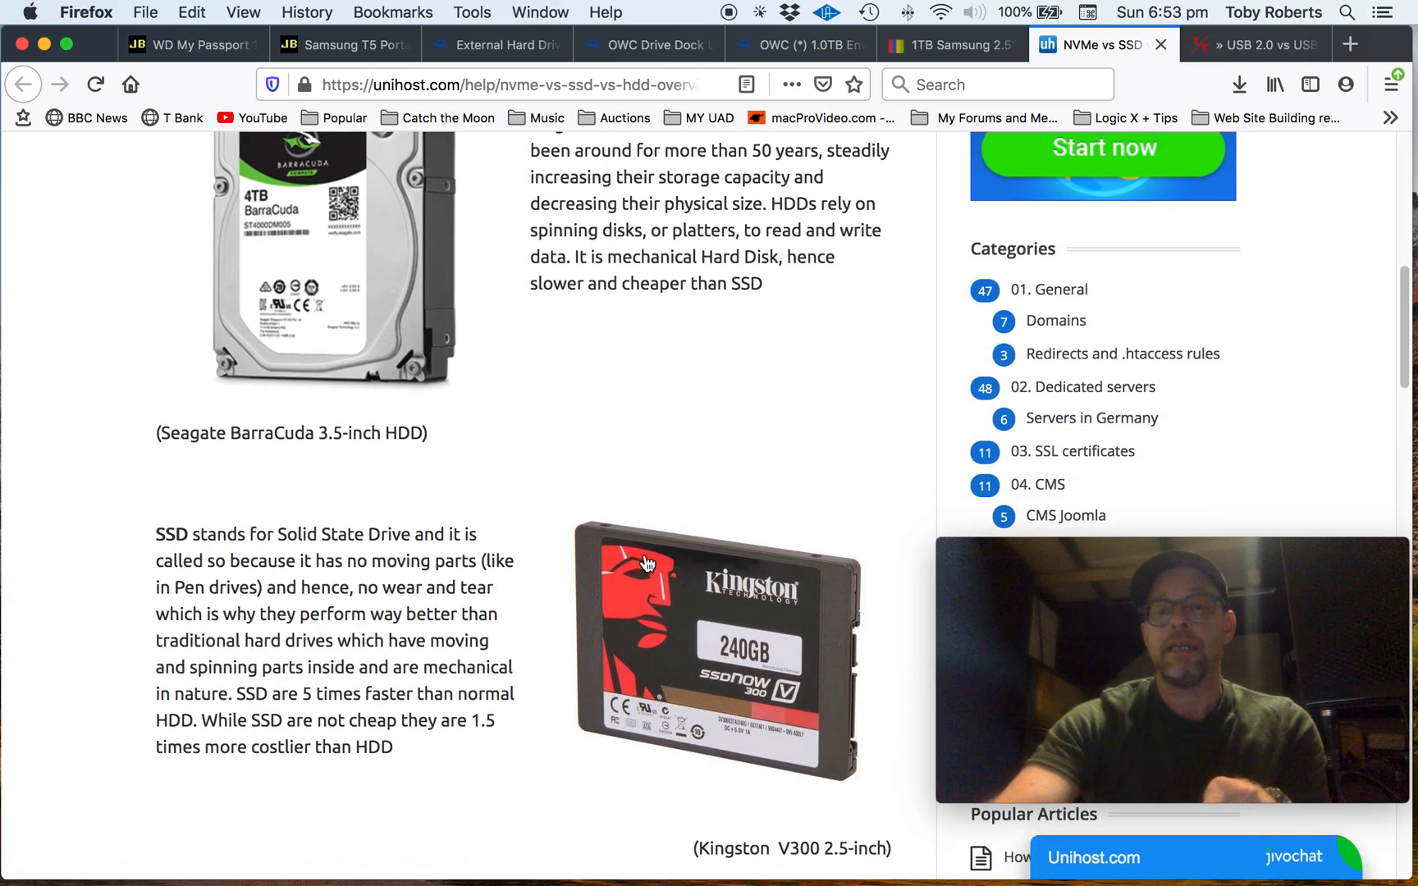
scroll("down", 3)
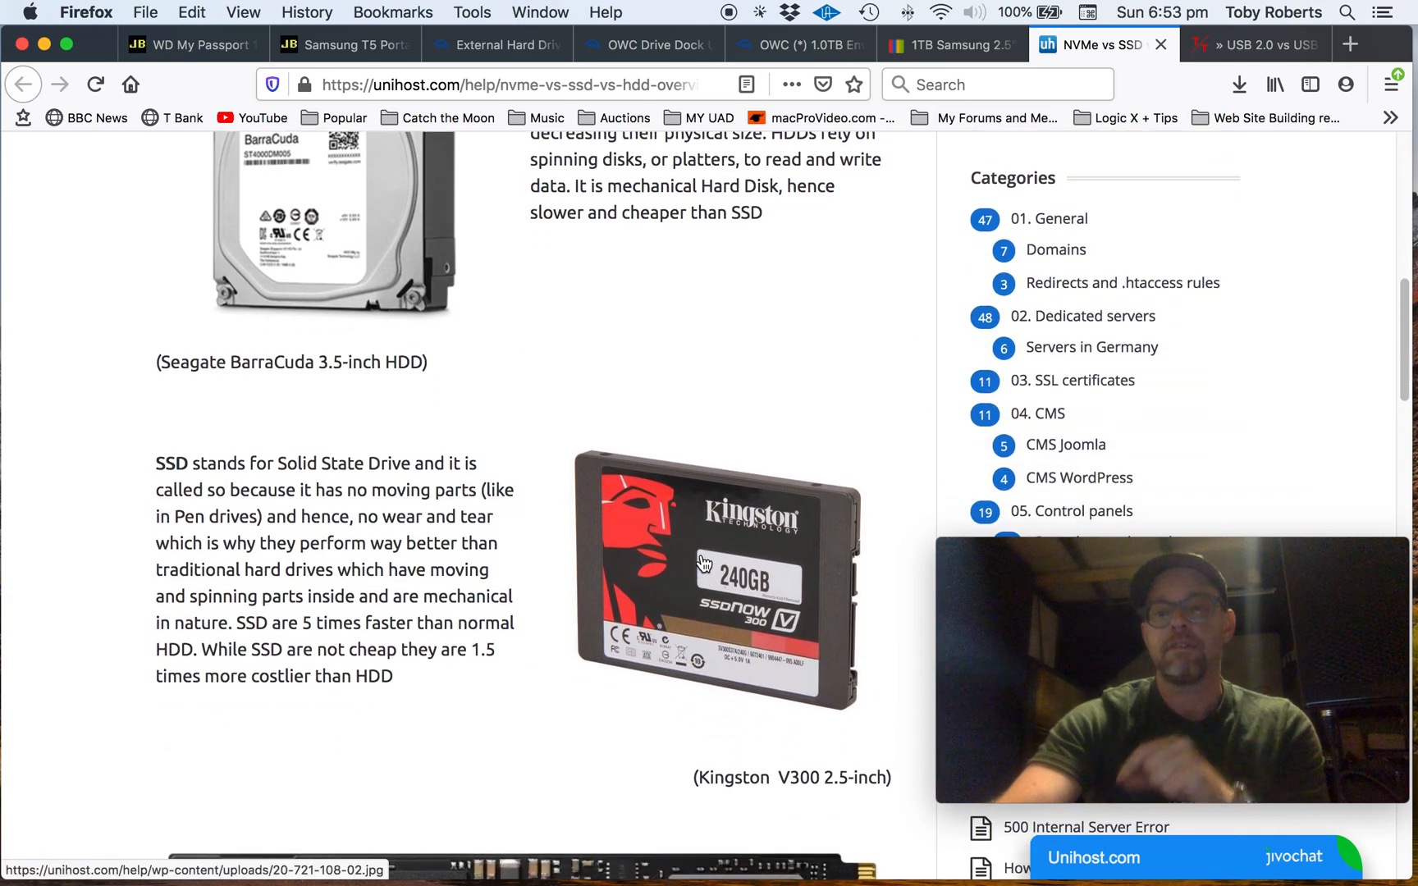
scroll("down", 3)
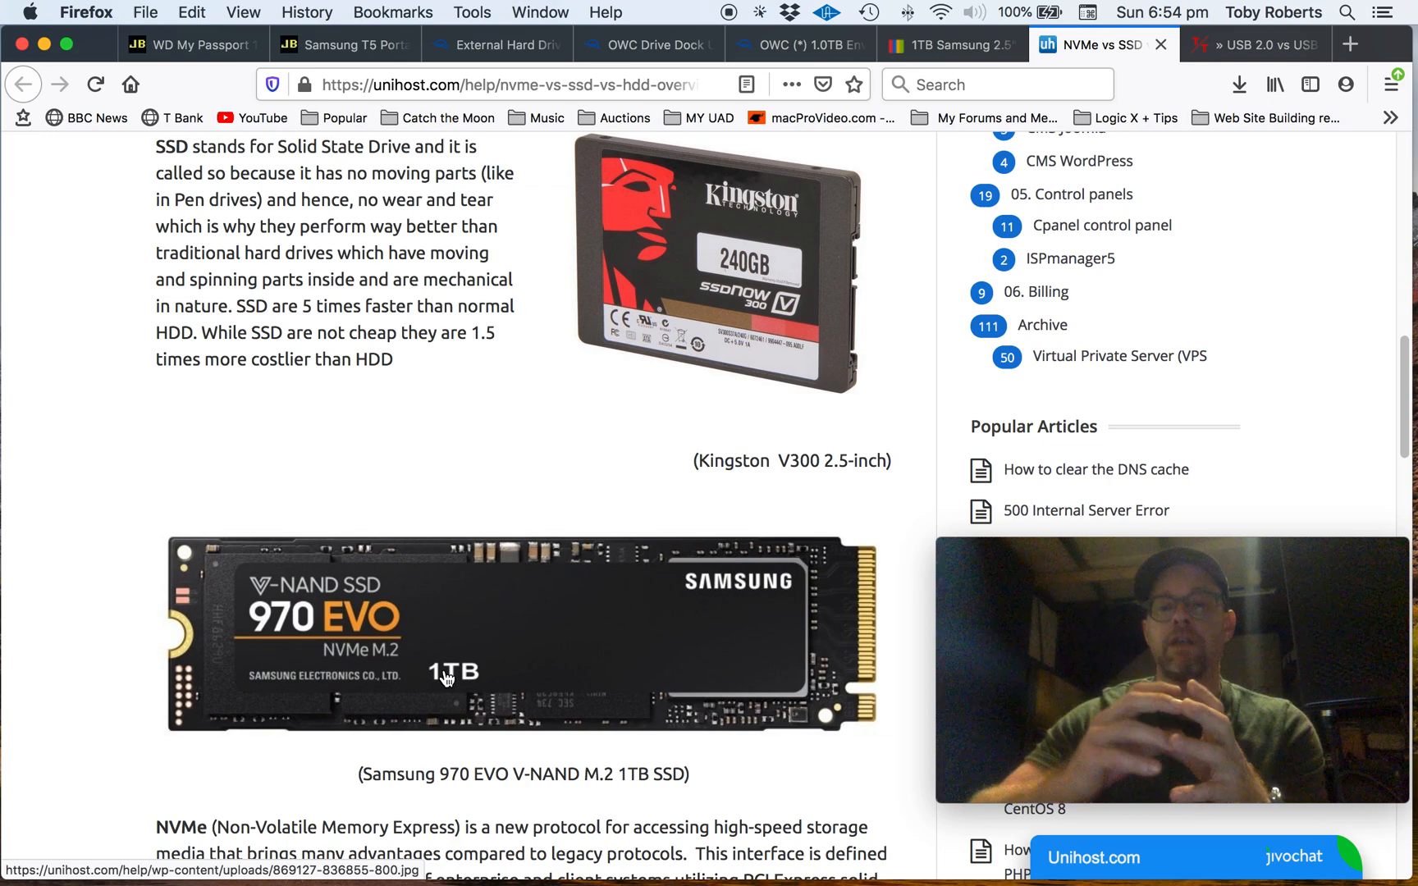
scroll("down", 3)
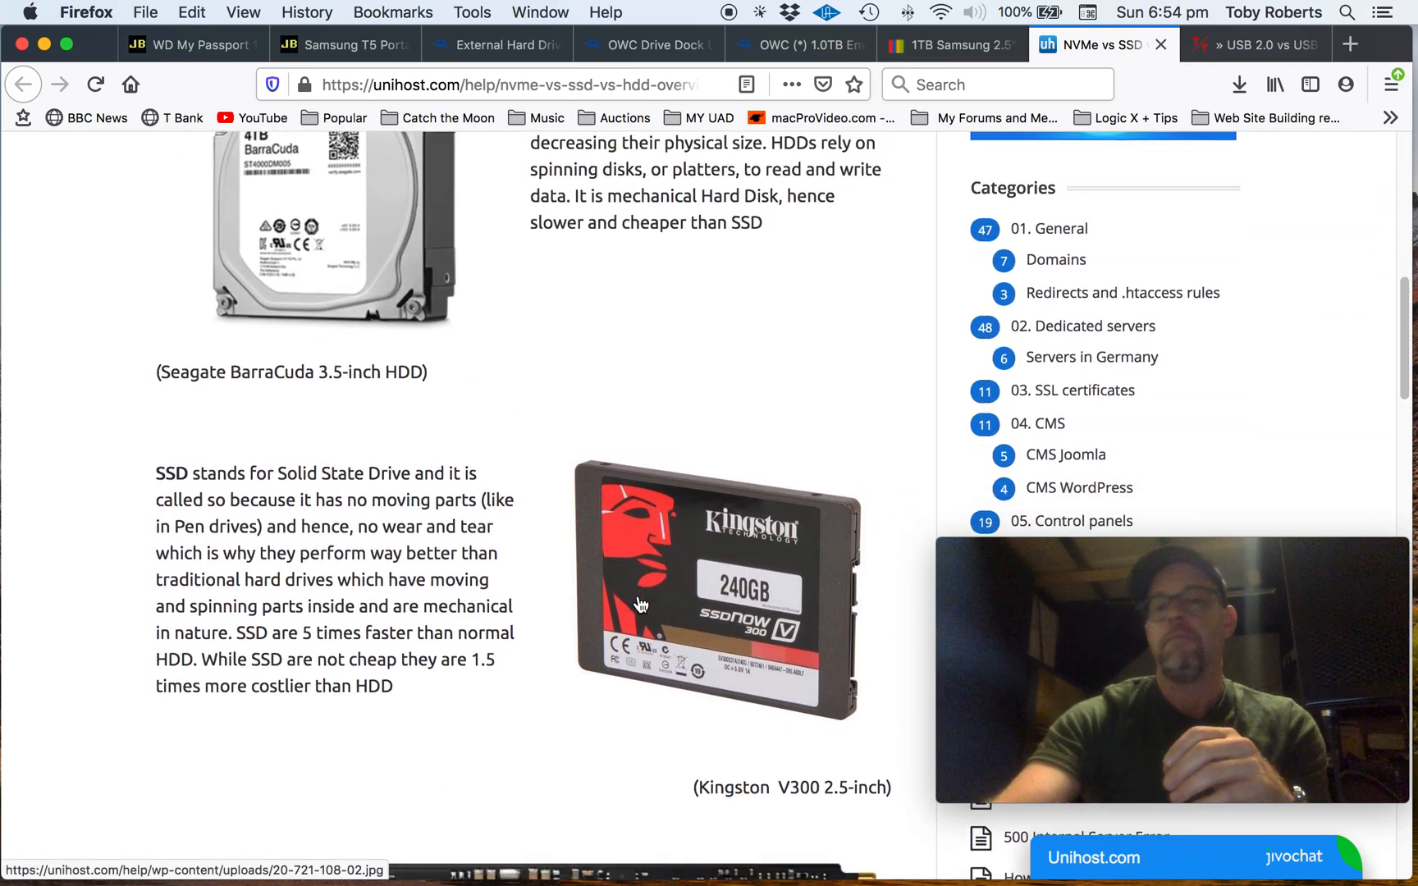
scroll("down", 3)
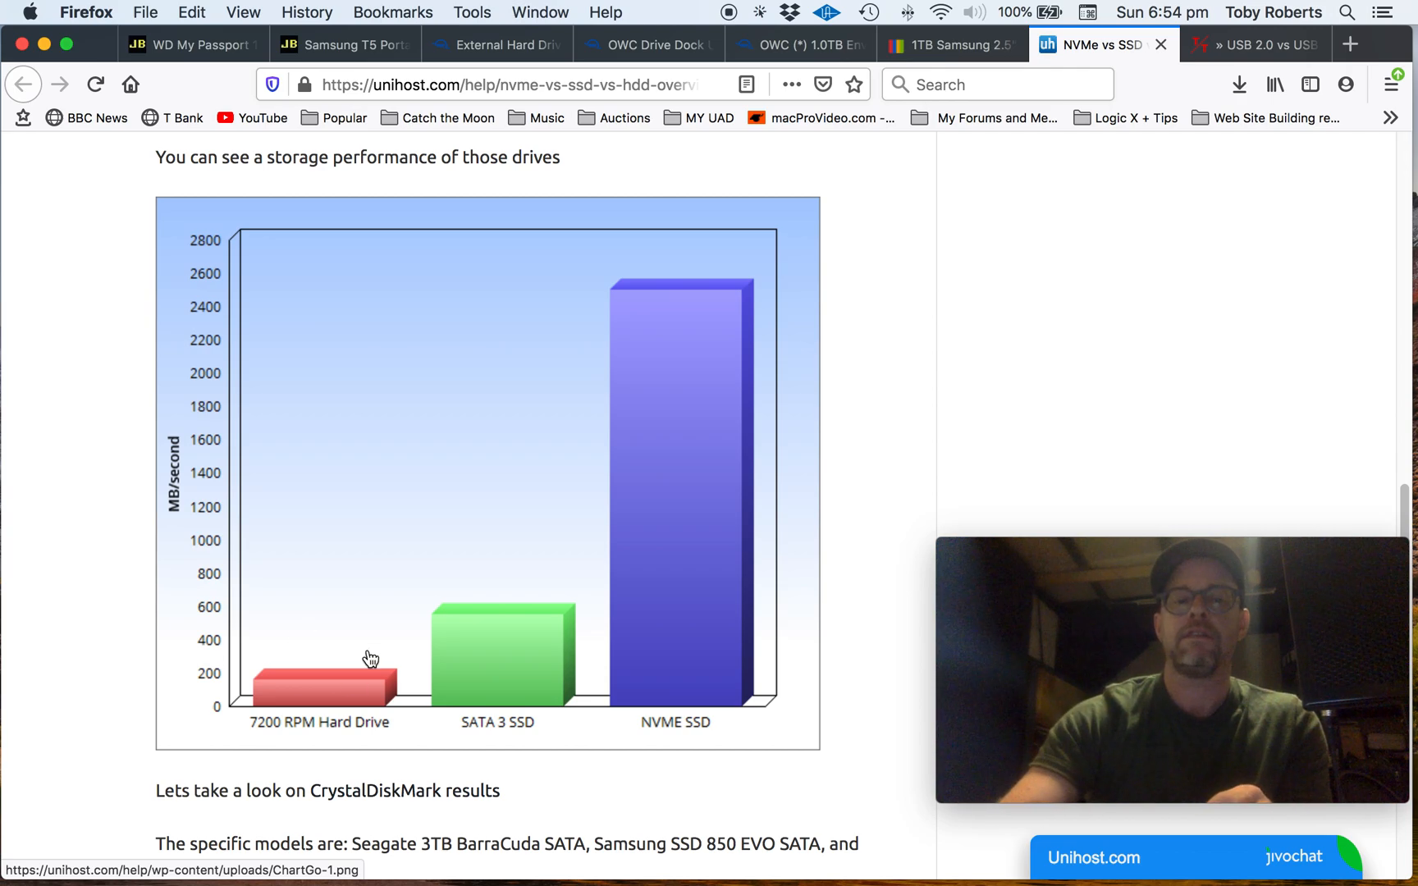
mouse_move(731, 308)
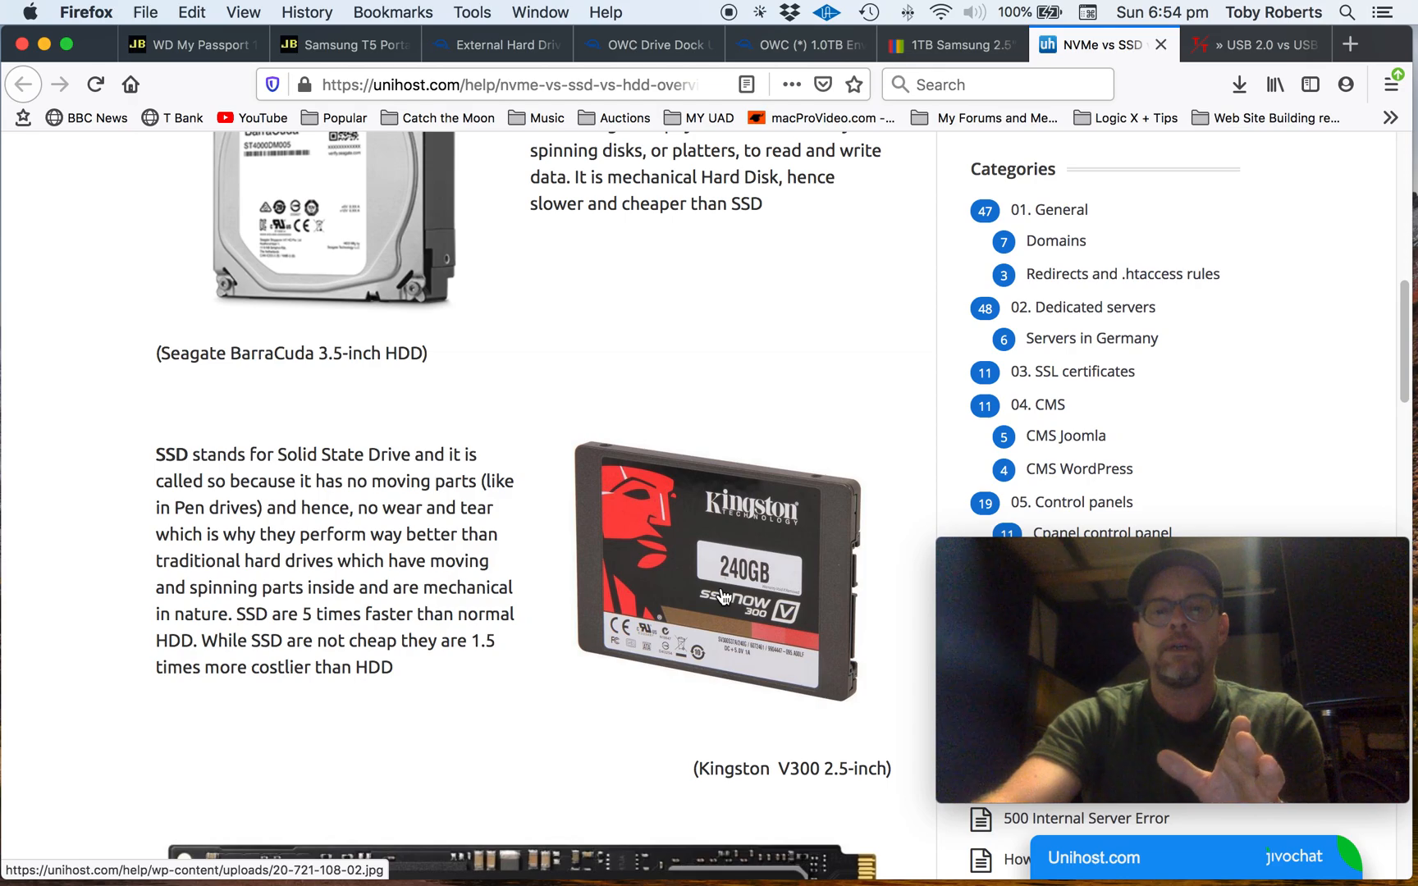
mouse_move(51, 59)
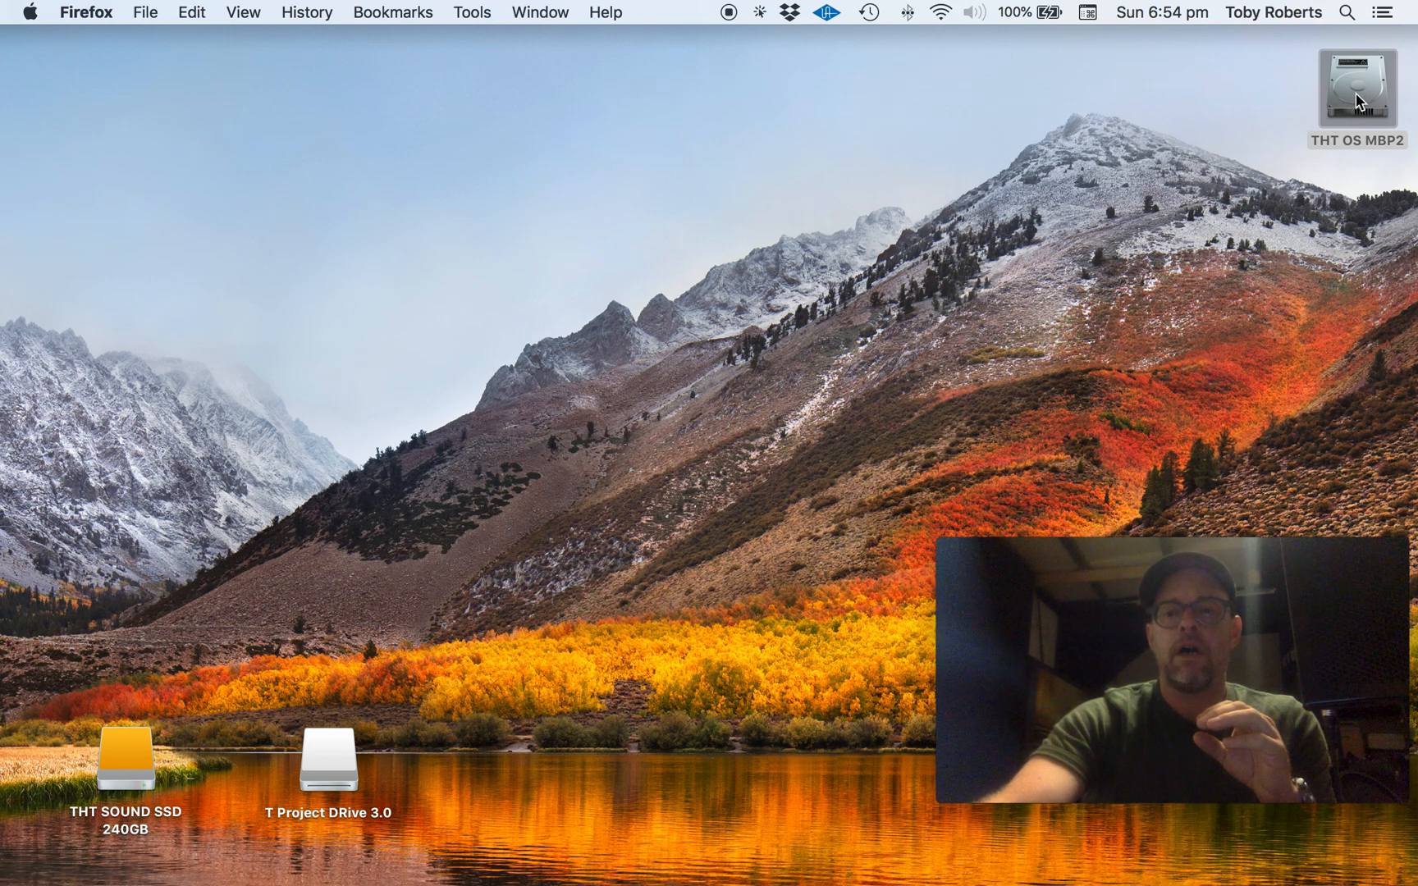
Place THT OS MBP2 at the top centre, with THT SOUND SSD 240GB beside it
left_click_drag(1356, 94, 447, 140)
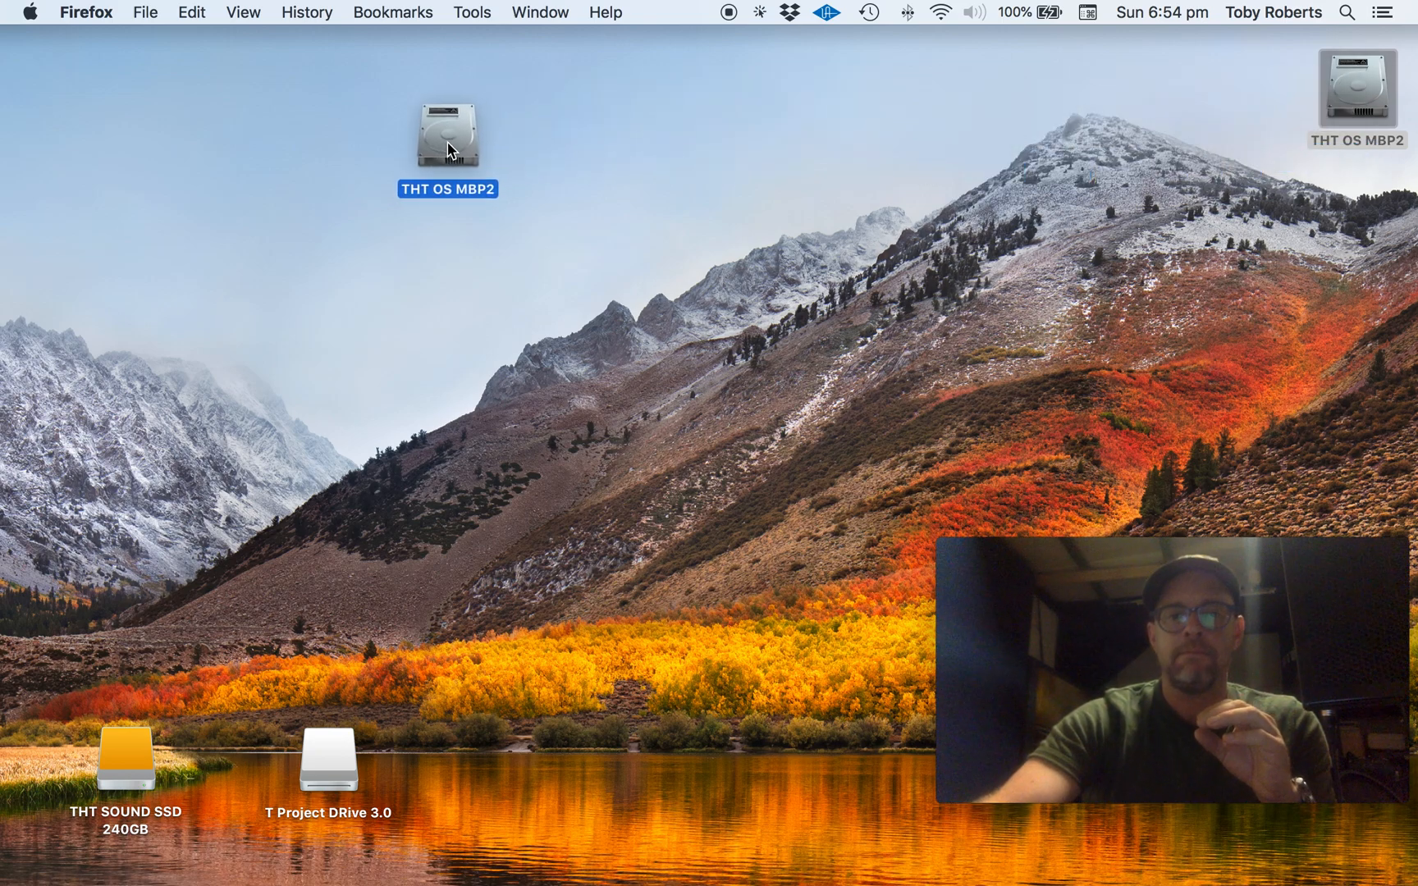
left_click(446, 138)
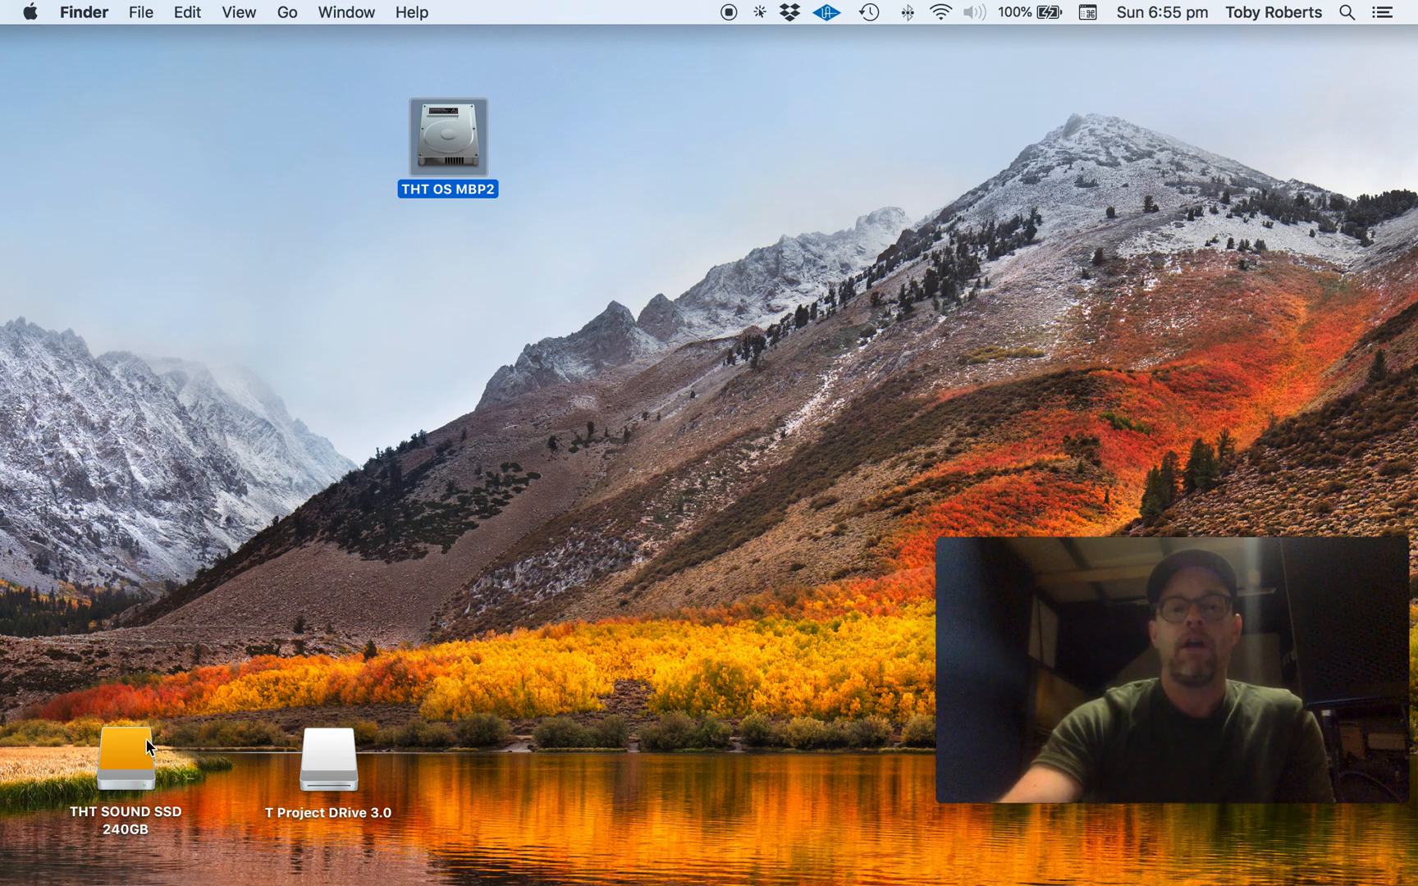
left_click_drag(124, 760, 693, 126)
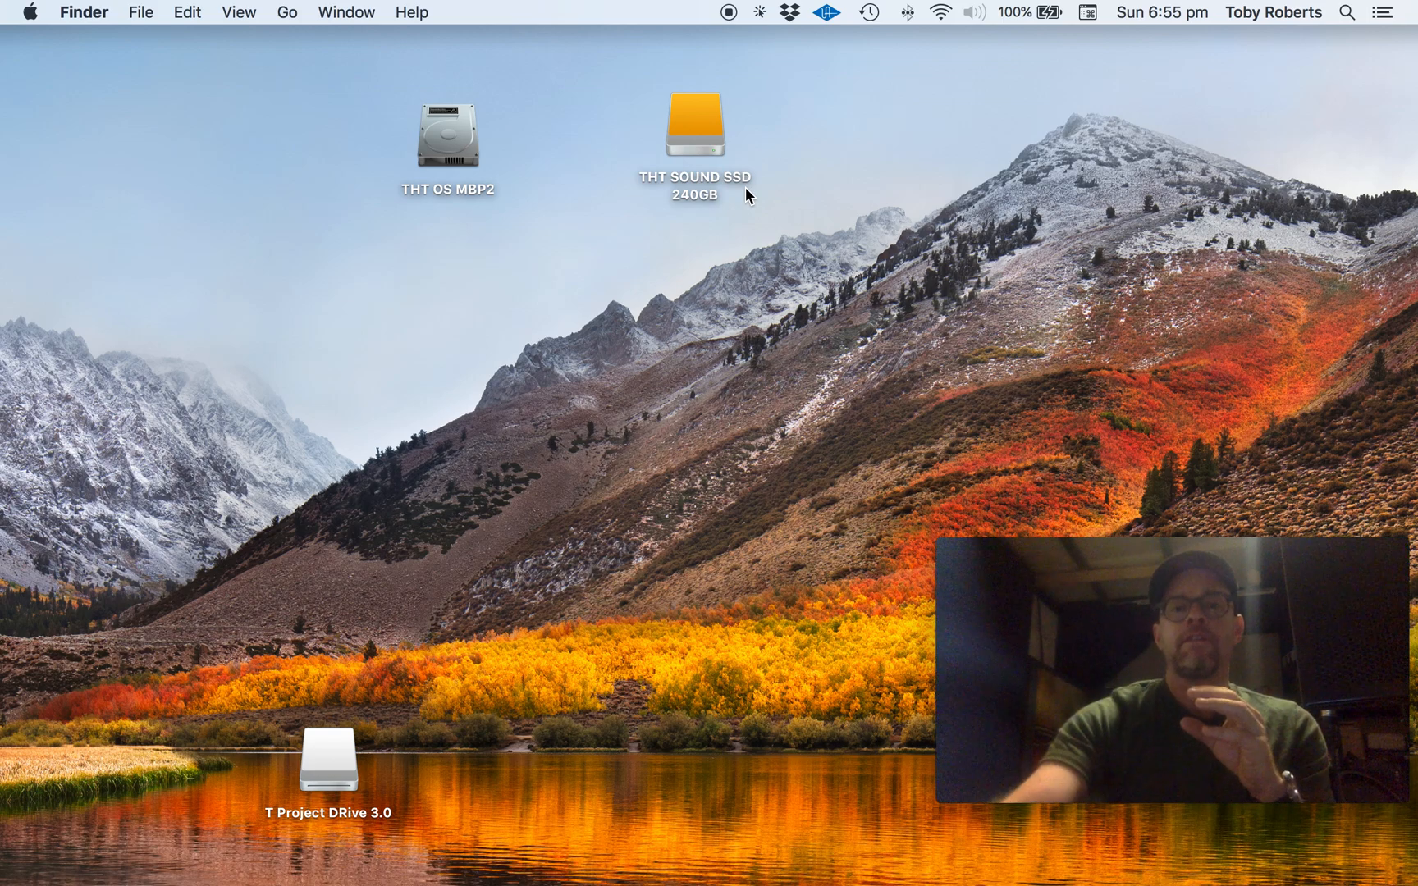
mouse_move(445, 144)
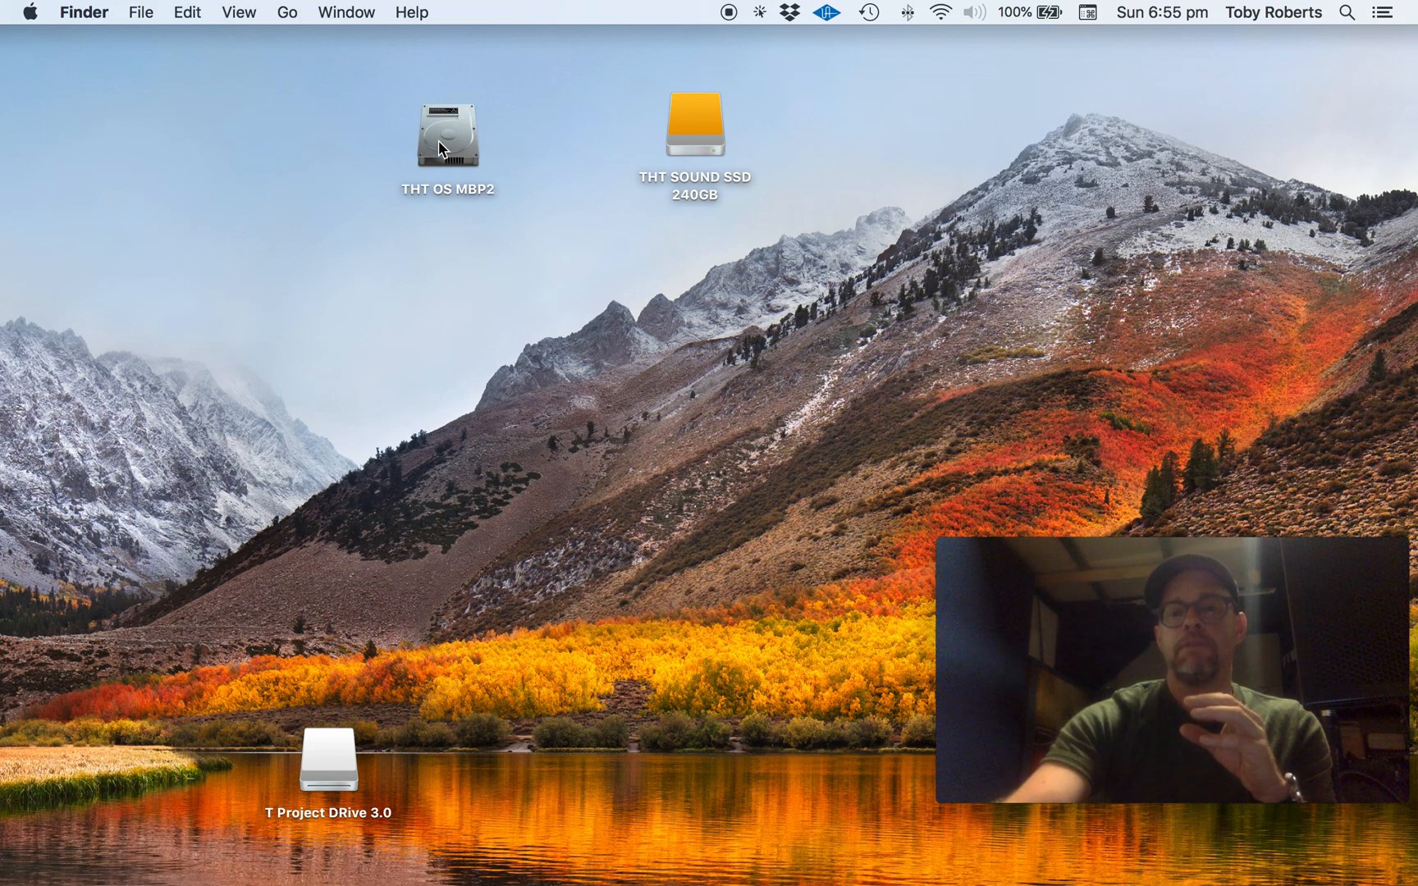
mouse_move(693, 142)
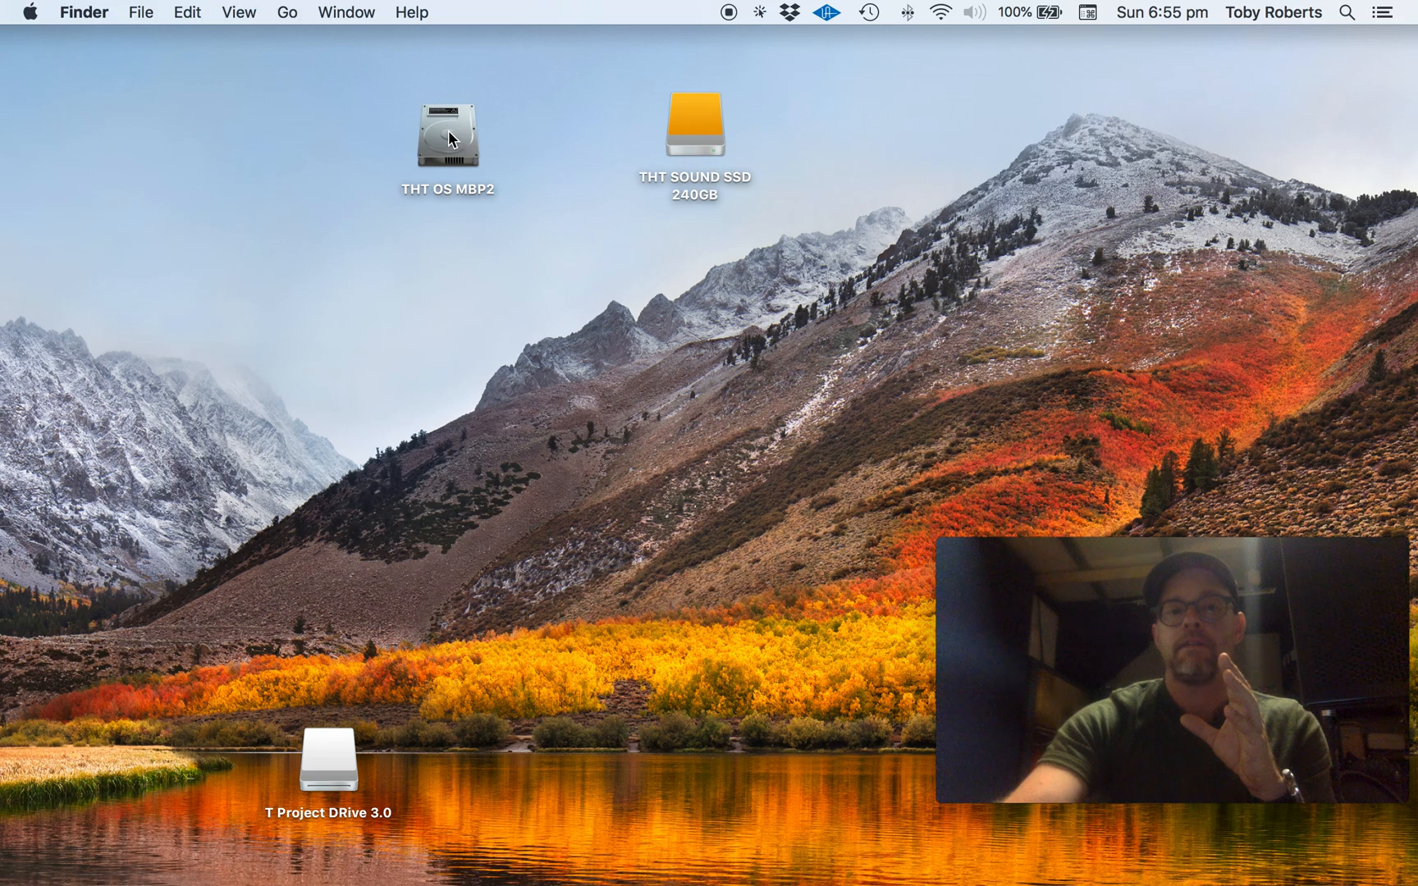
mouse_move(393, 158)
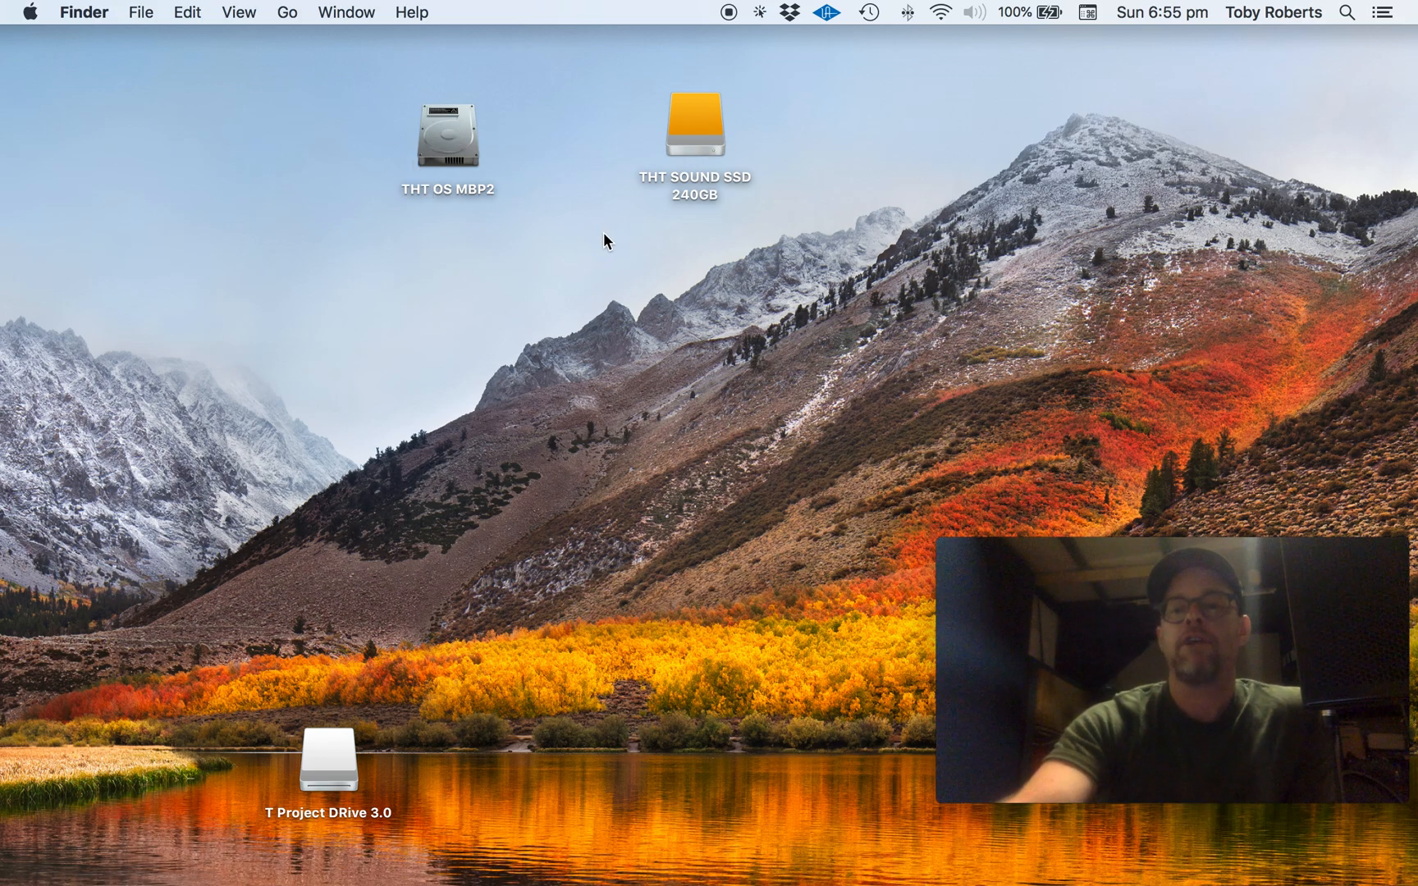
mouse_move(710, 147)
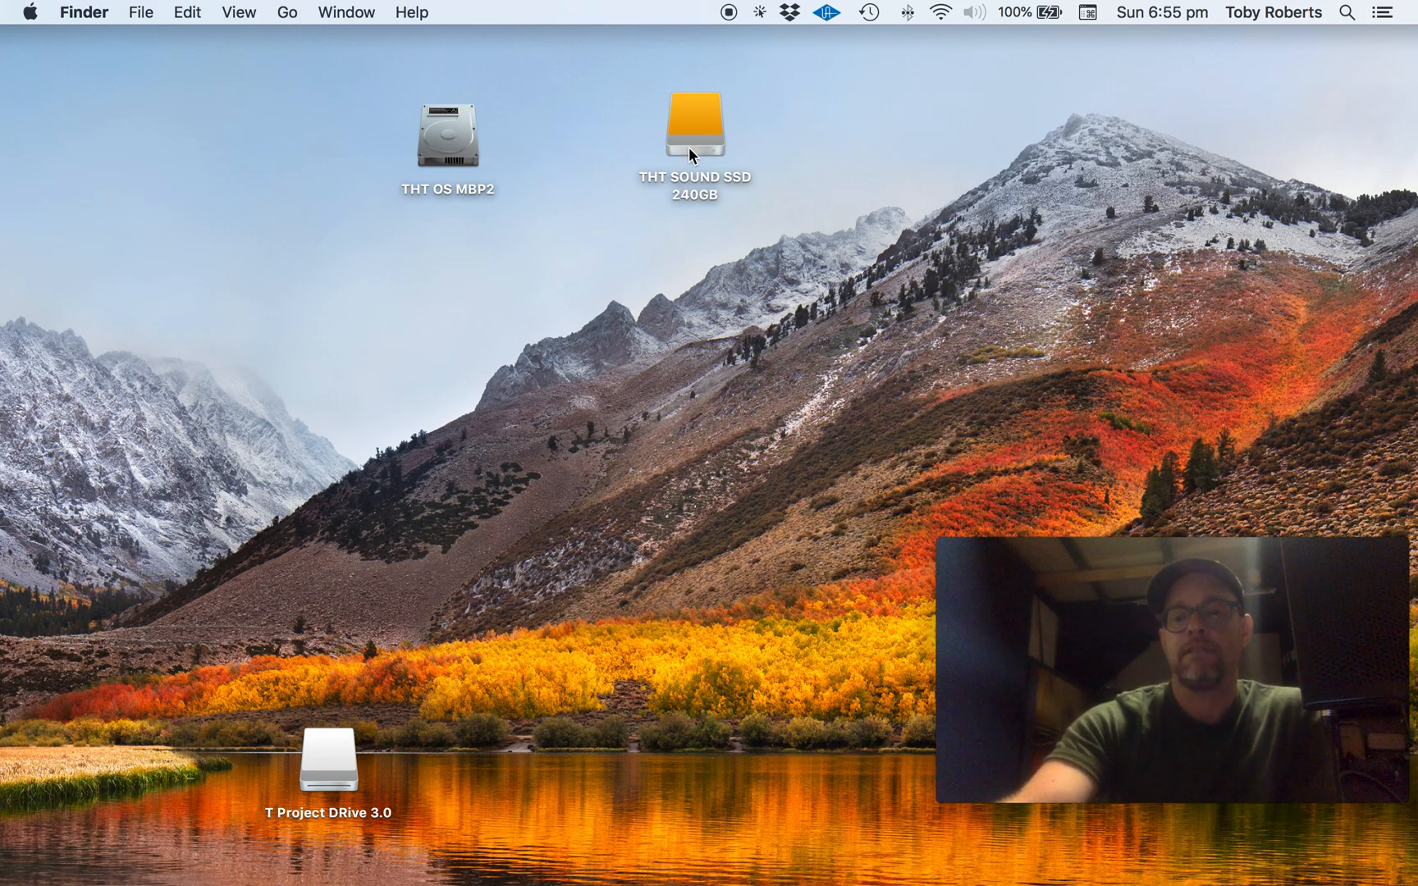
mouse_move(694, 153)
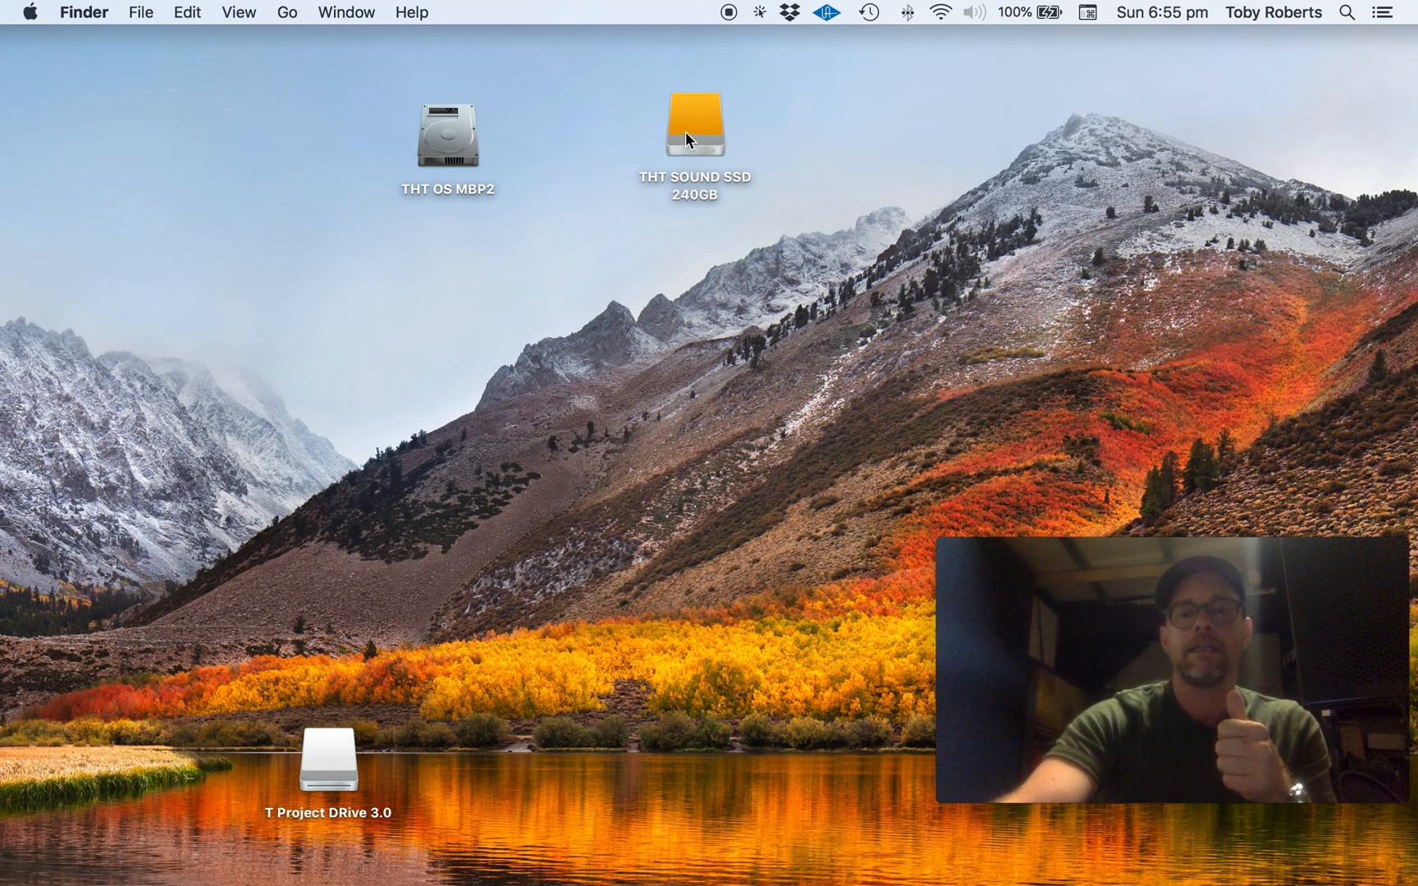
mouse_move(533, 175)
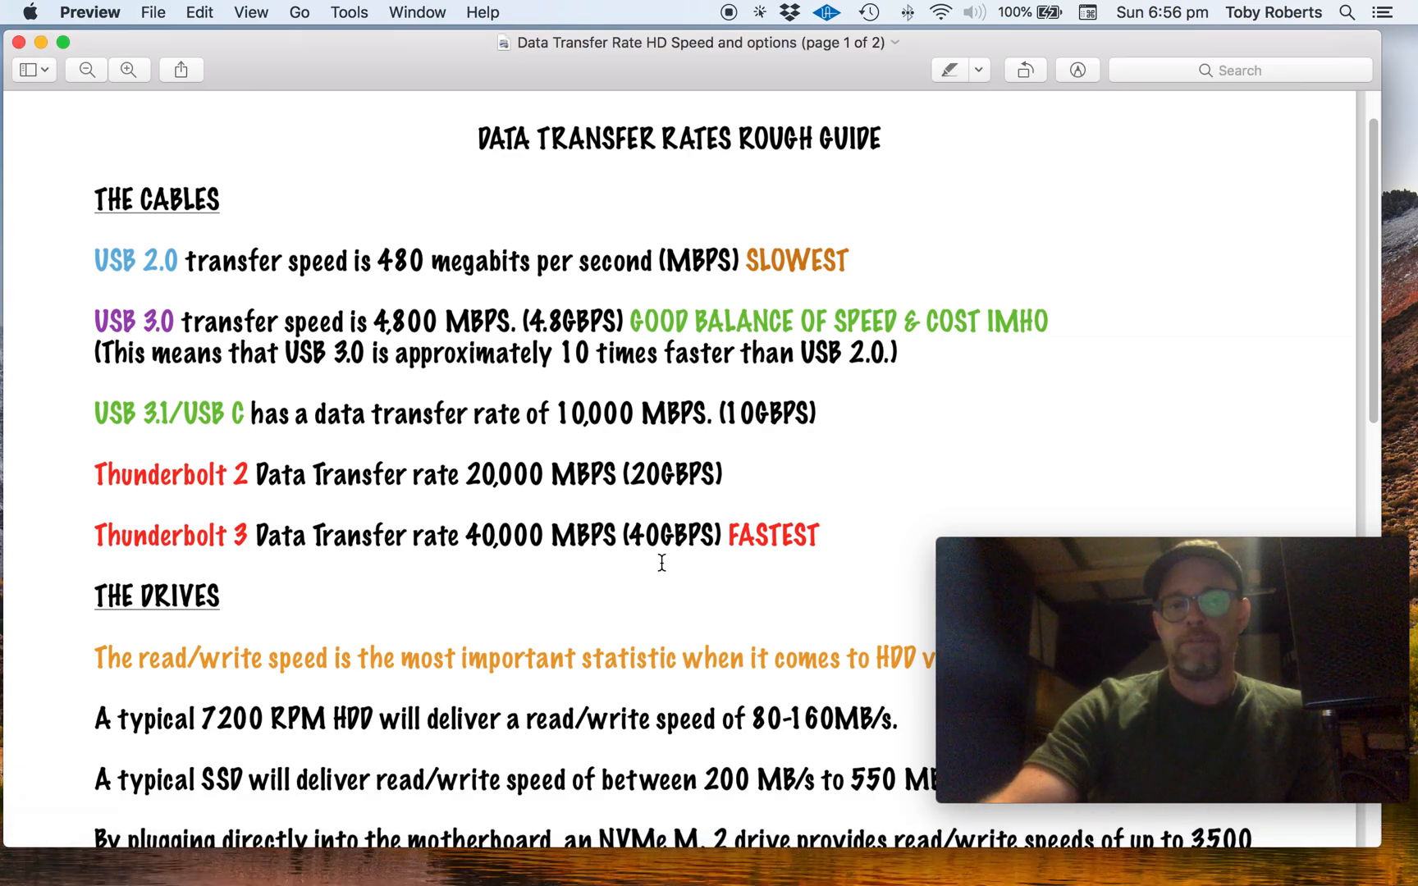
mouse_move(405, 272)
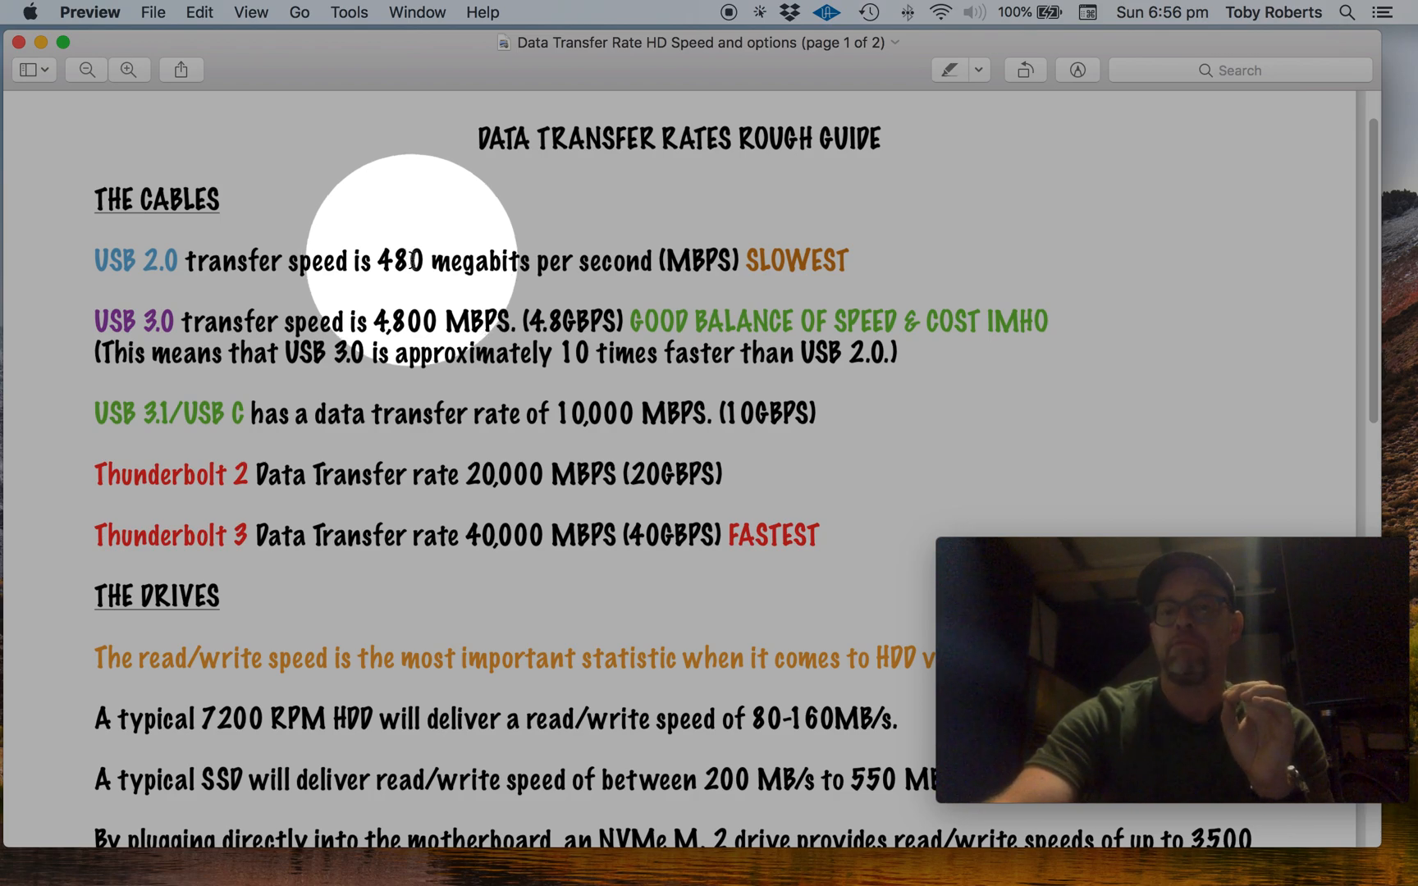
mouse_move(416, 325)
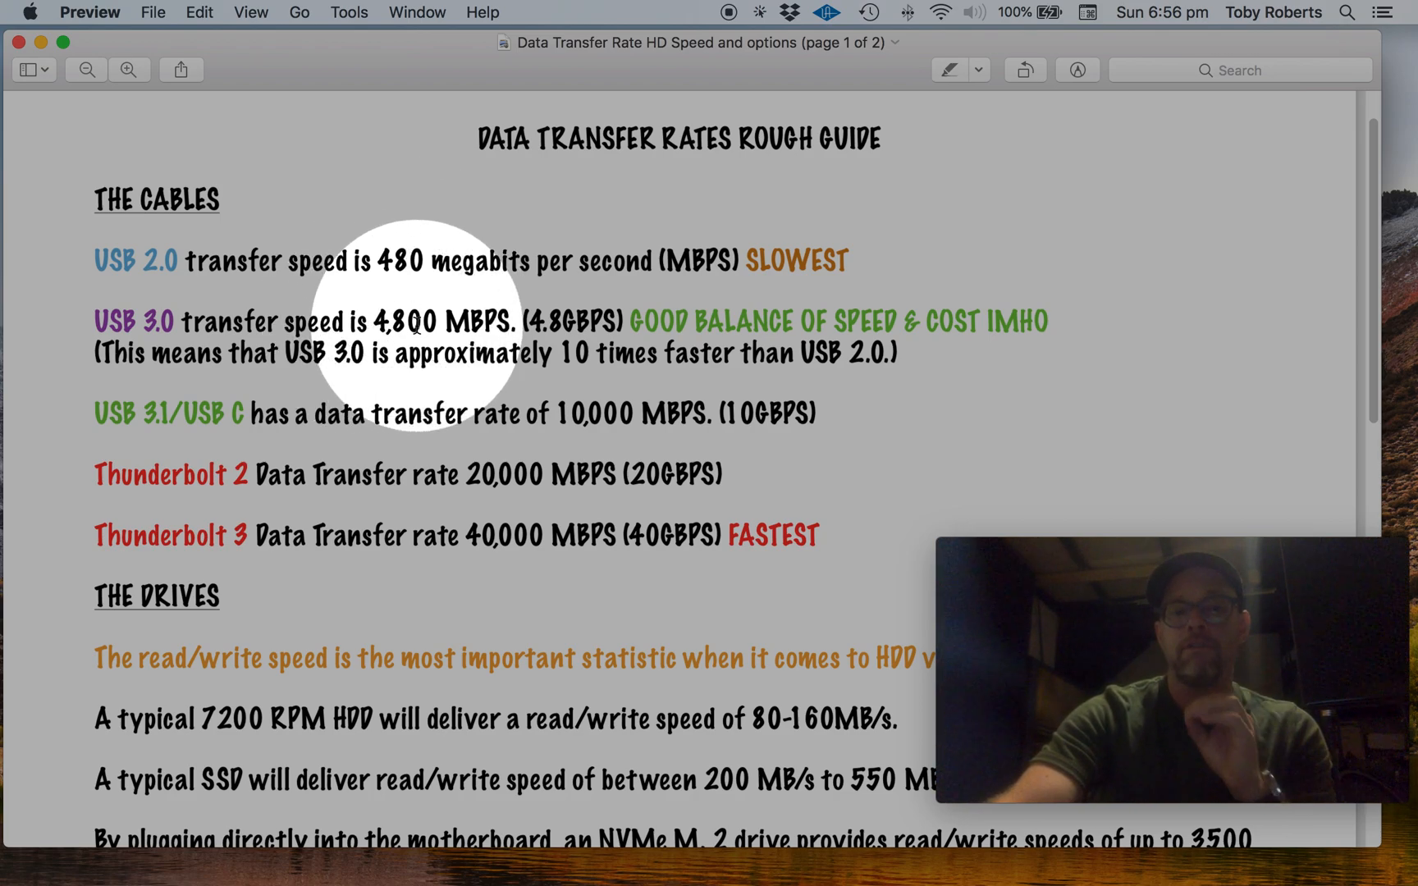
mouse_move(575, 328)
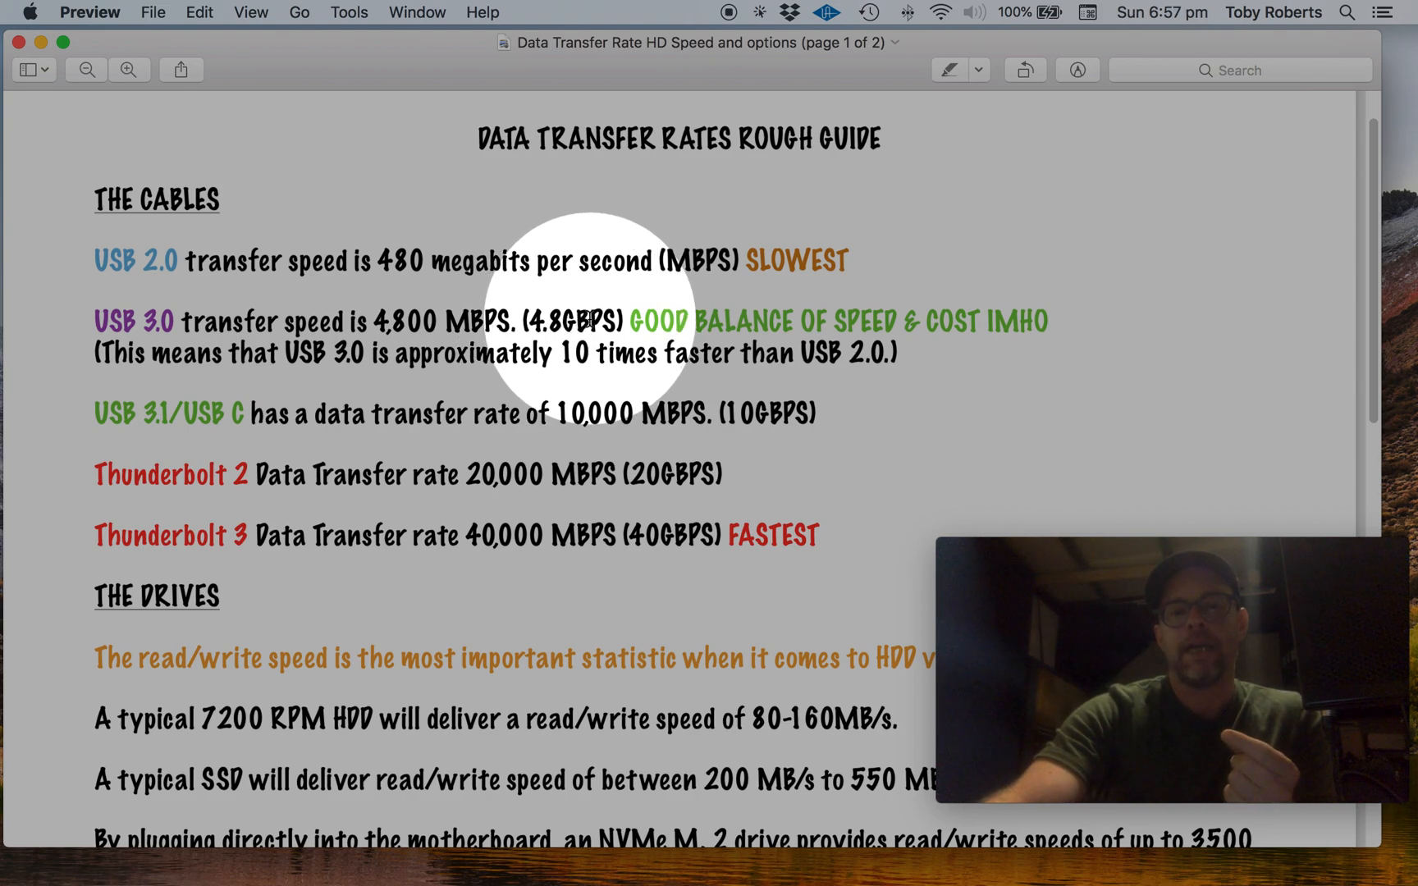
mouse_move(440, 241)
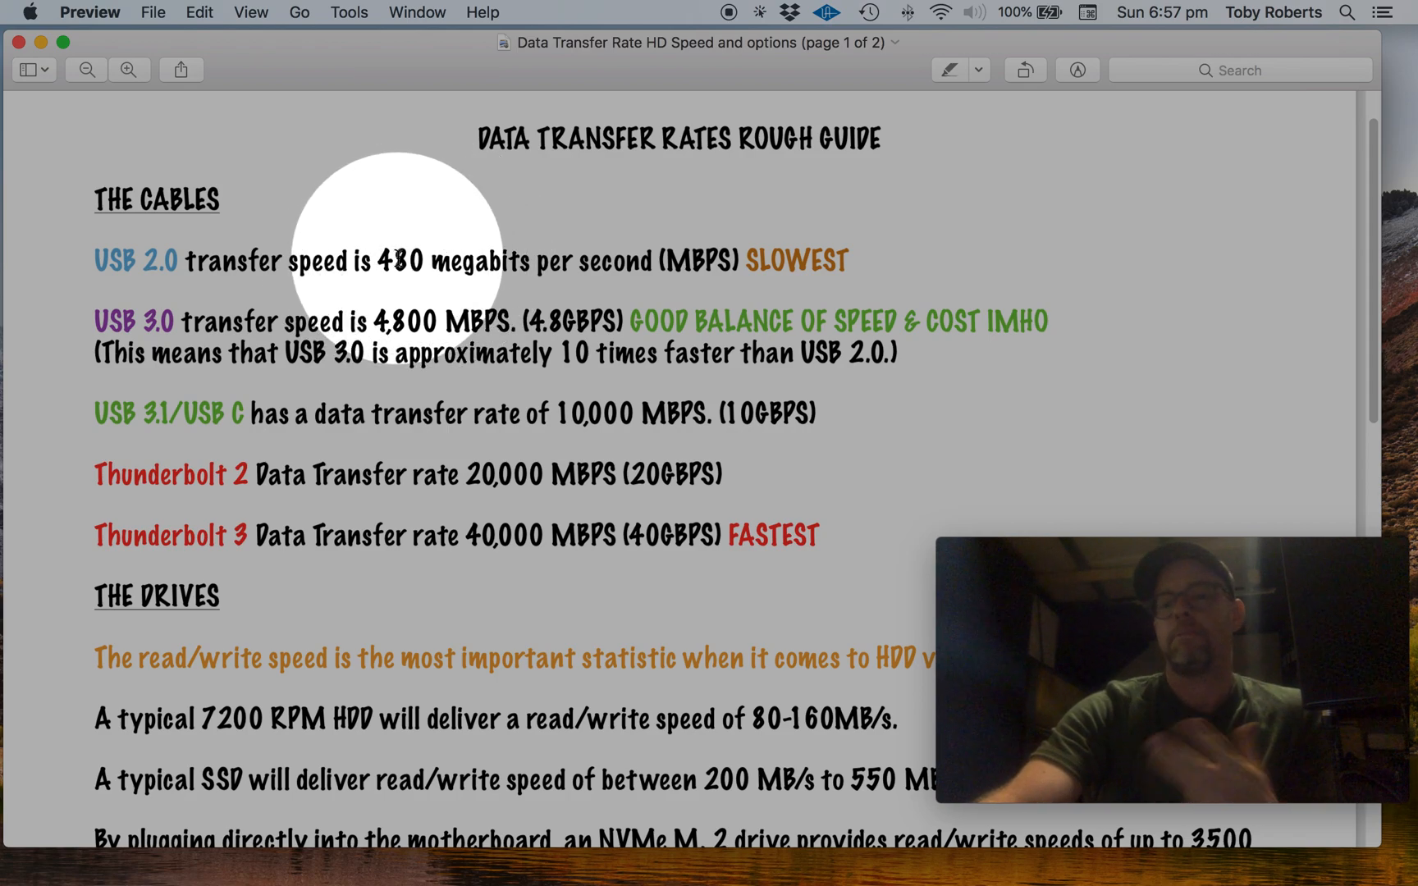
mouse_move(561, 326)
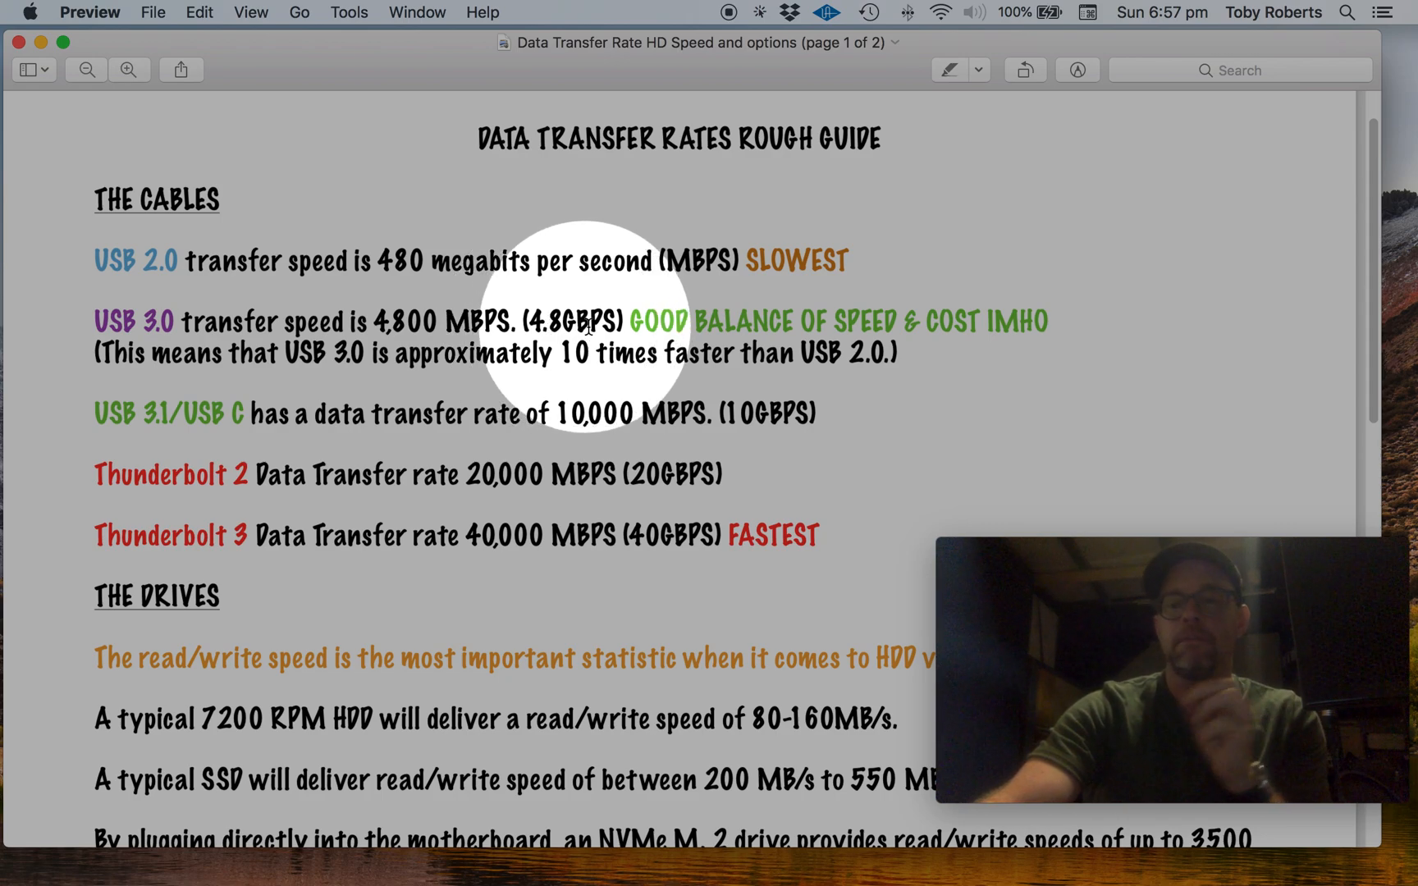
mouse_move(407, 312)
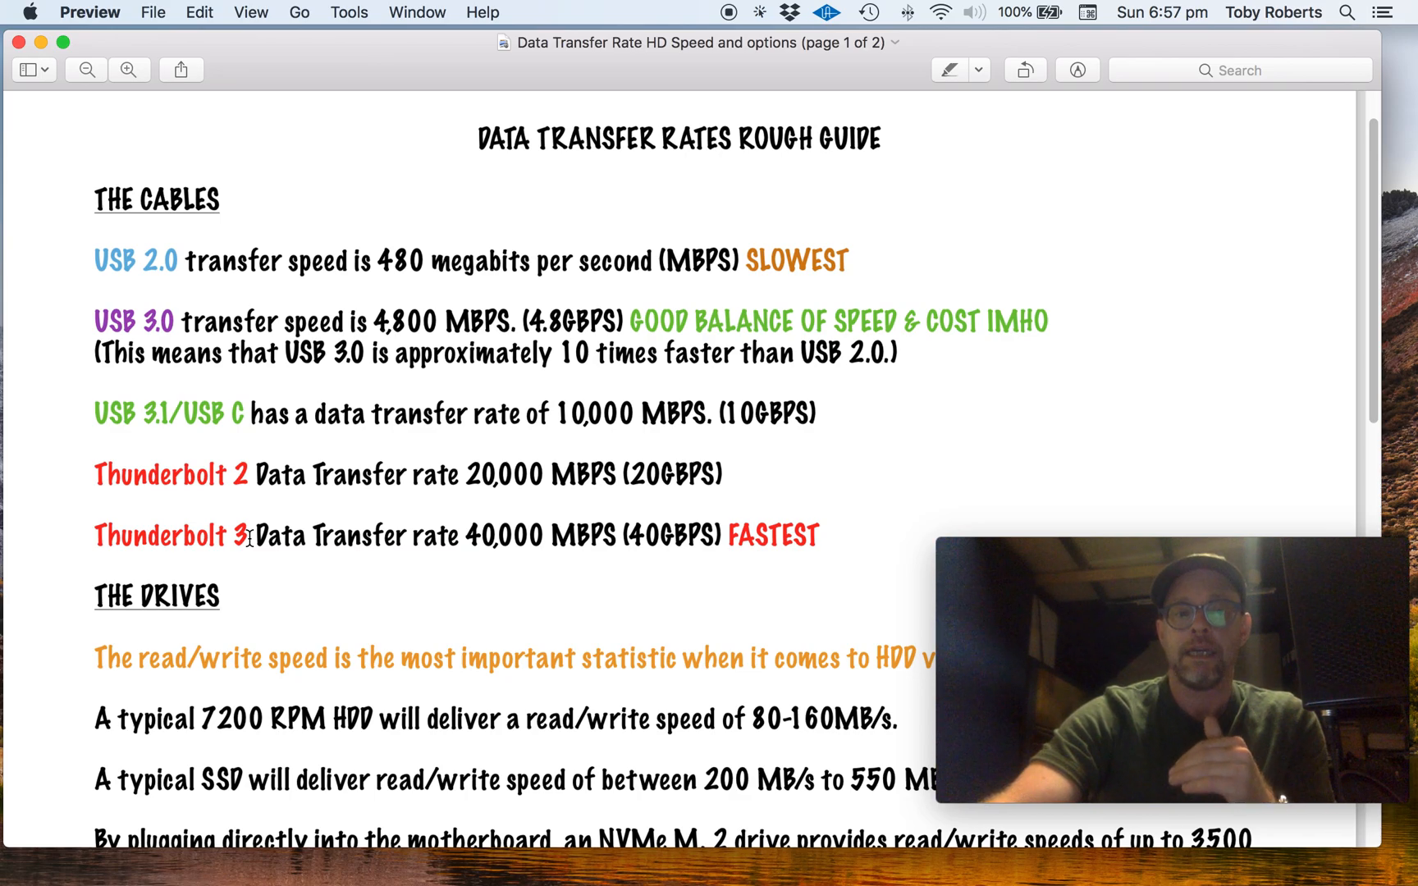
scroll("down", 3)
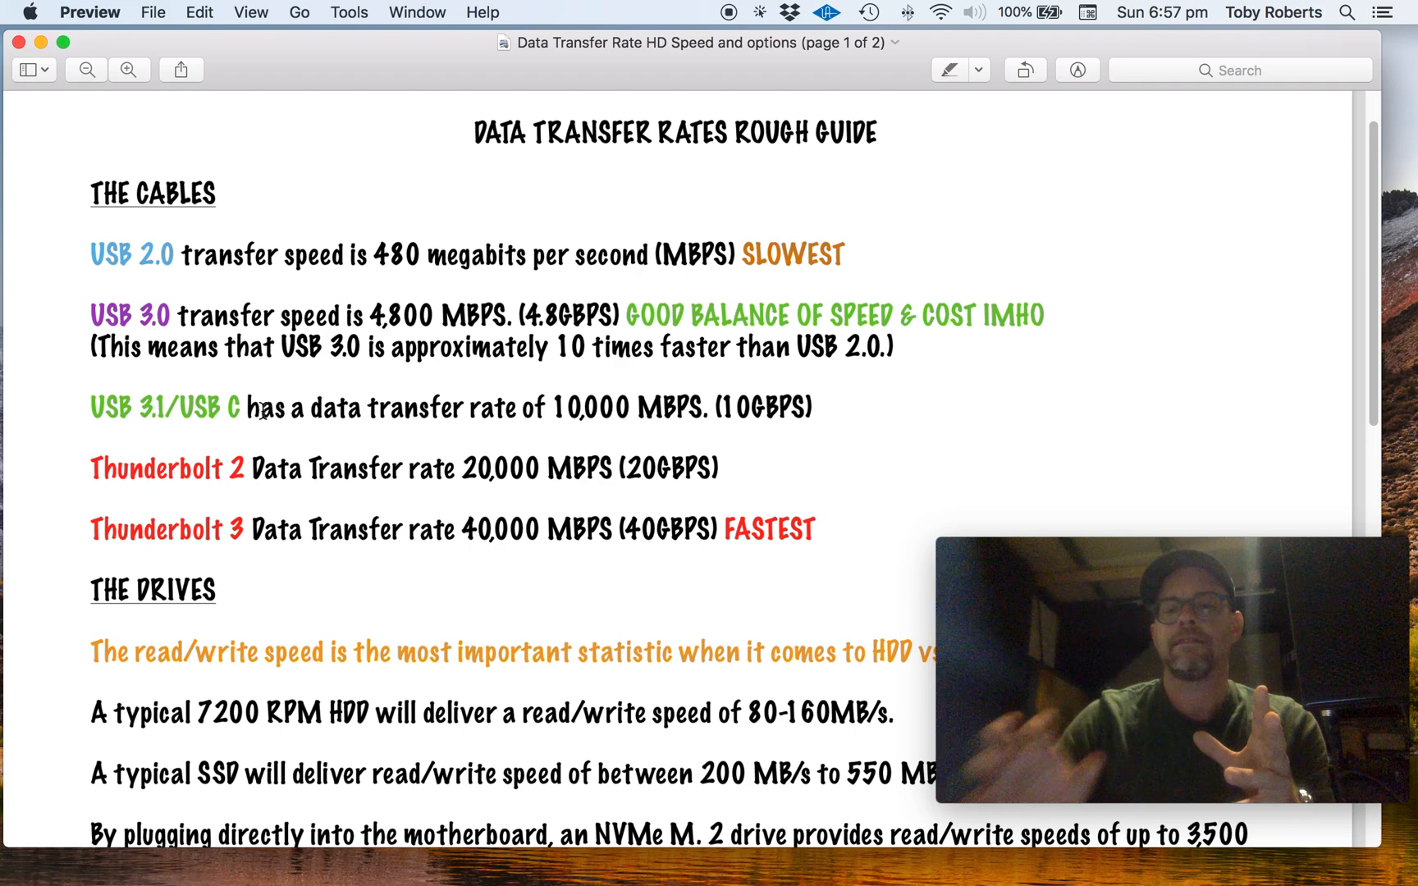
mouse_move(778, 421)
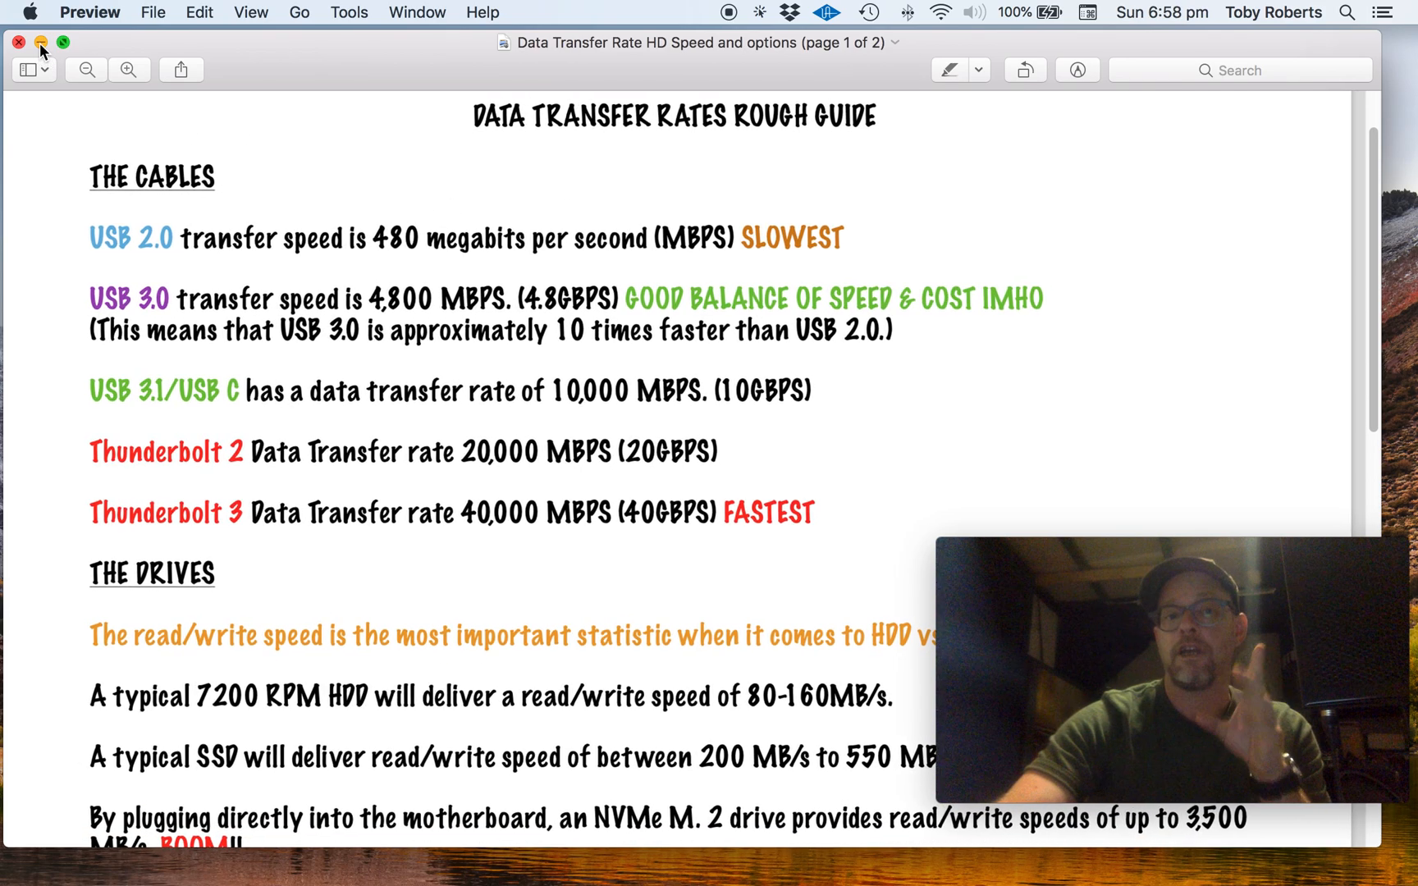
Minimize the transfer-rate guide to reveal the desktop, then restore it from the Dock
left_click(17, 42)
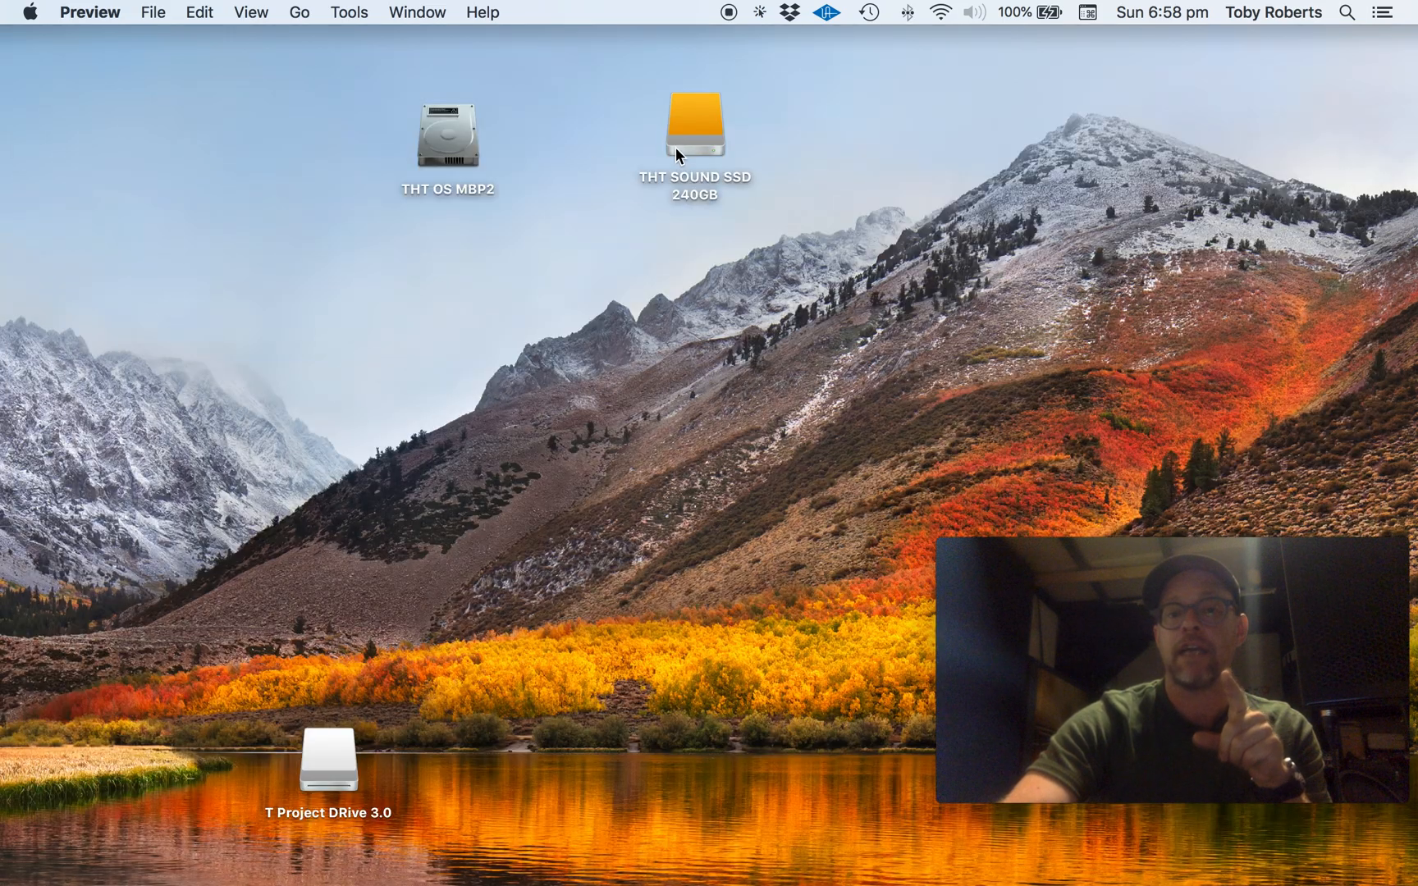
mouse_move(604, 143)
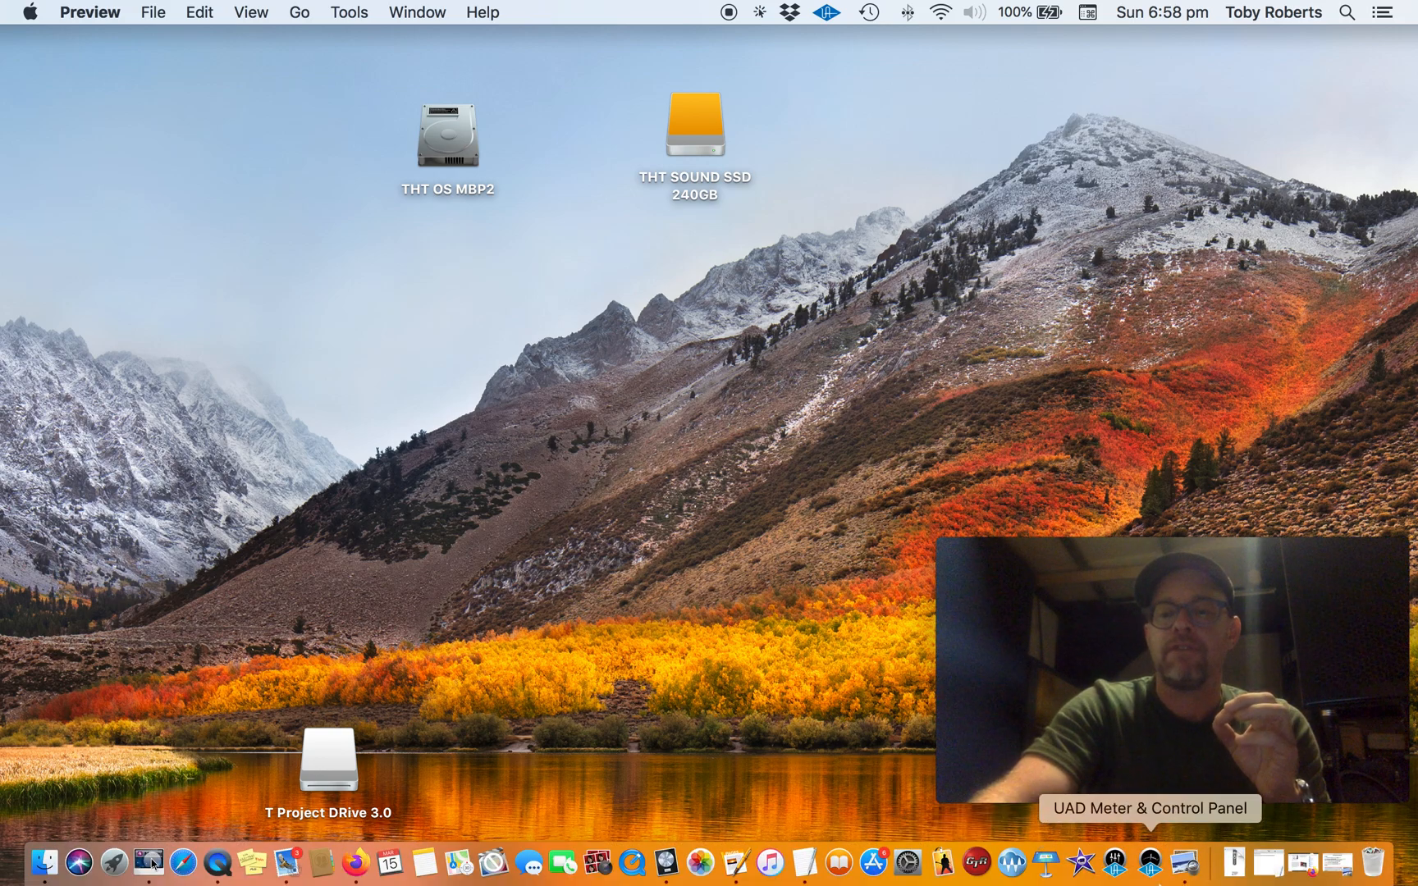
left_click(152, 859)
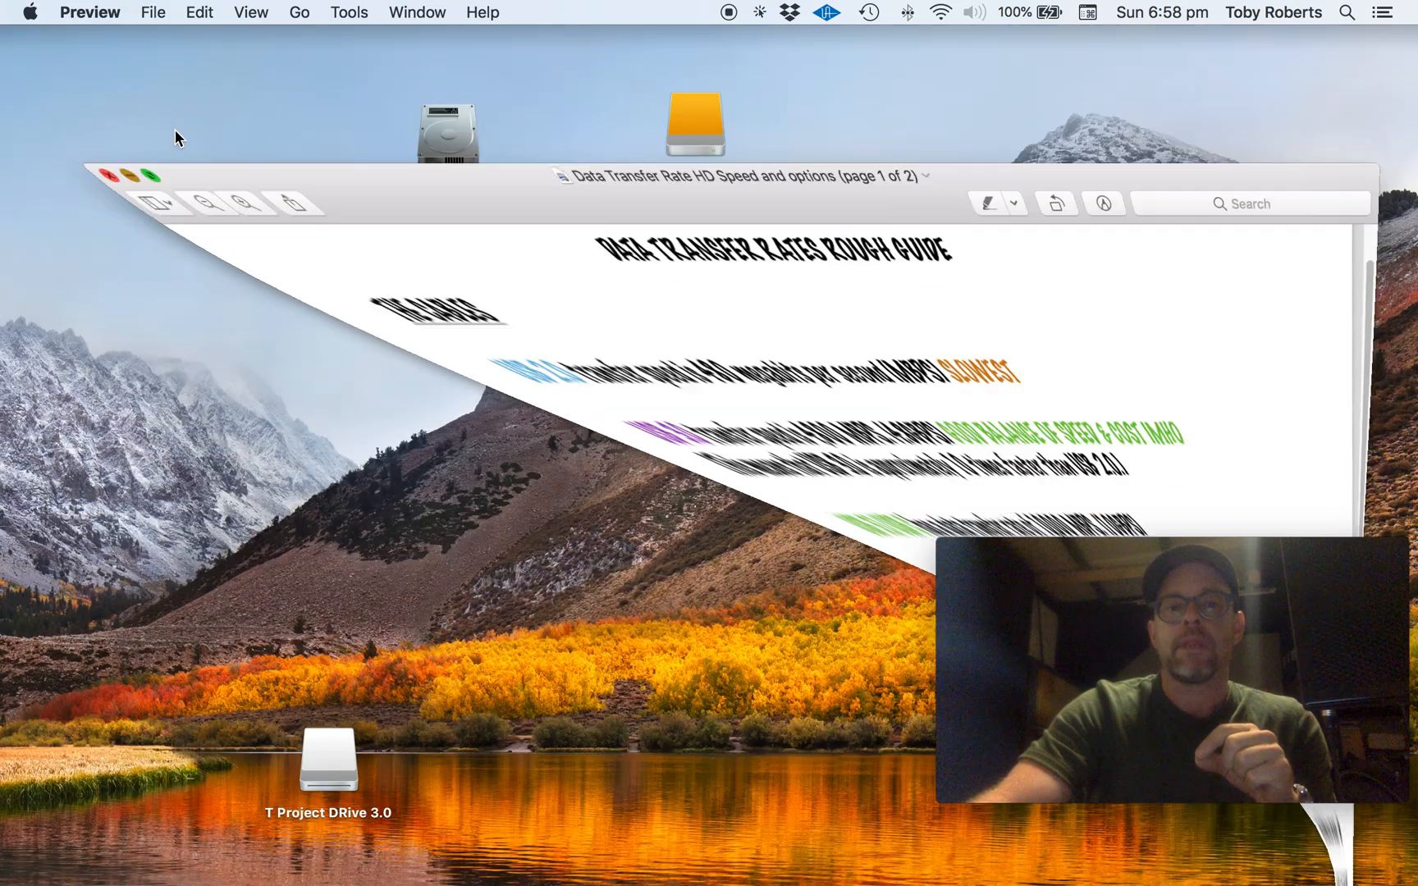
Hide the transfer-rate guide so only the three desktop drive icons show
left_click(109, 176)
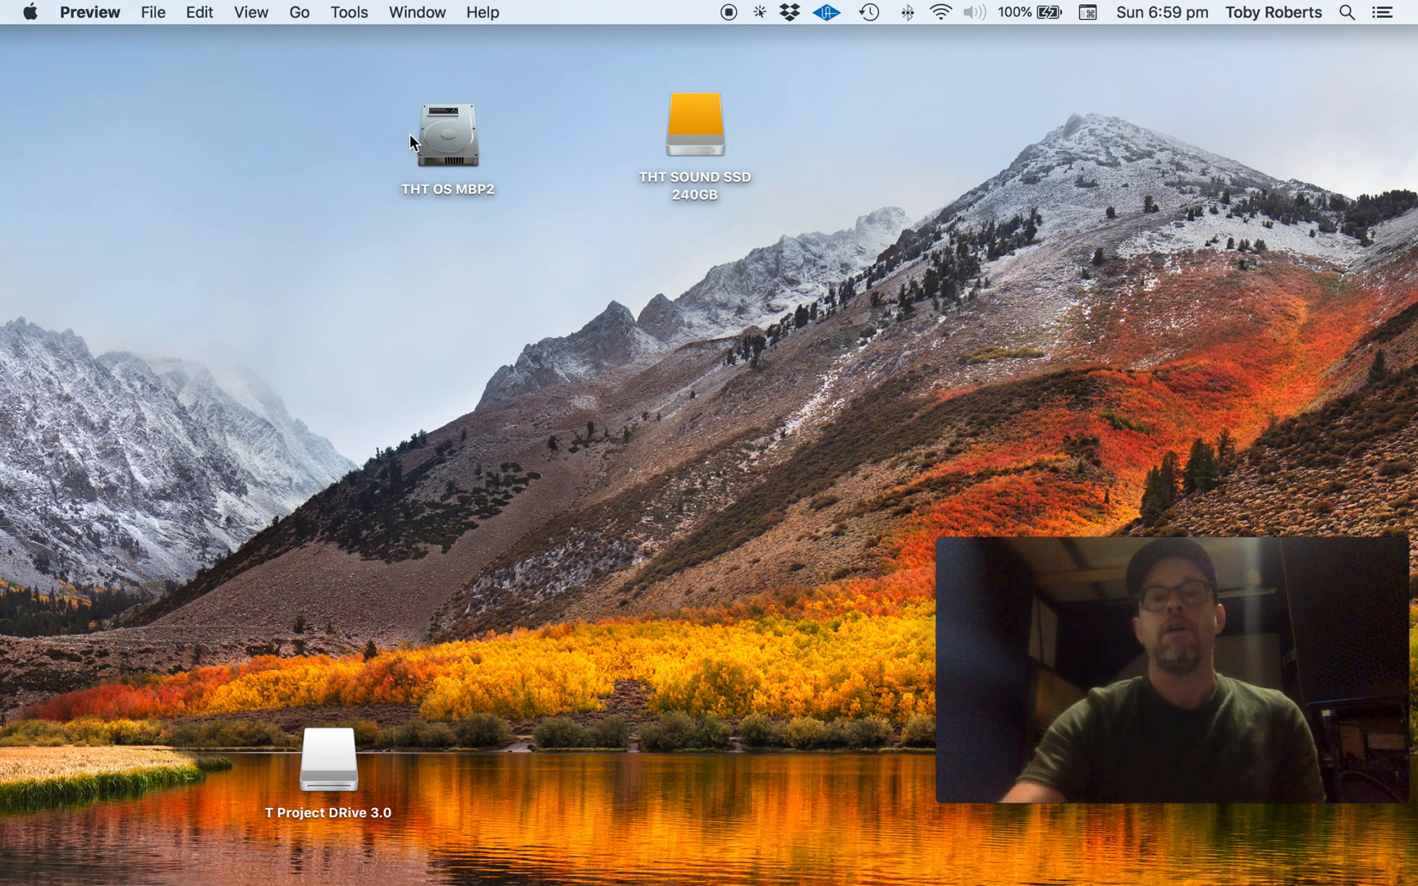
mouse_move(463, 143)
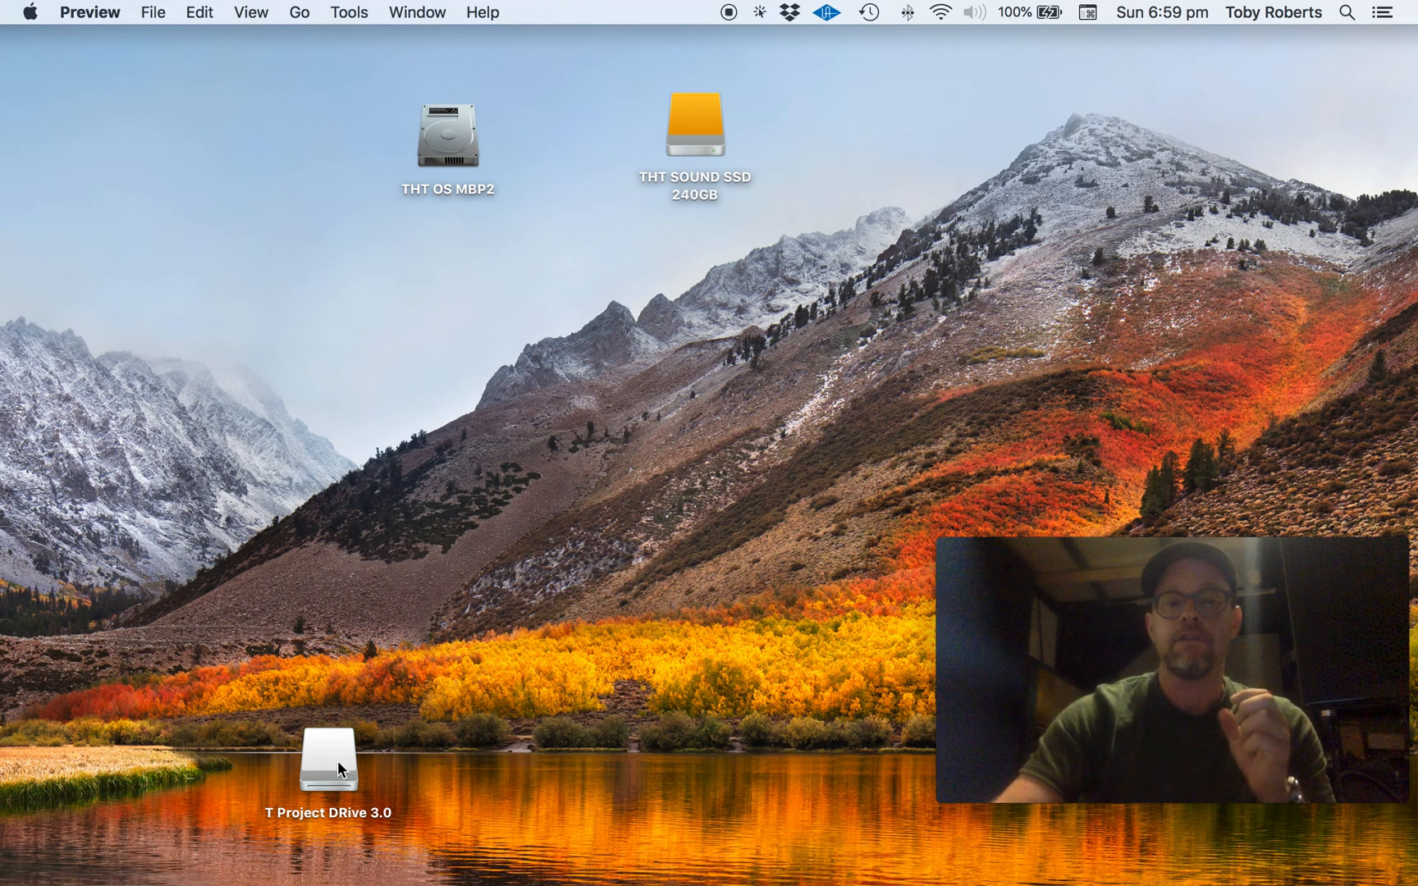
Move T Project DRive 3.0 from the bottom left to the right of THT SOUND SSD 240GB
left_click_drag(327, 759, 860, 124)
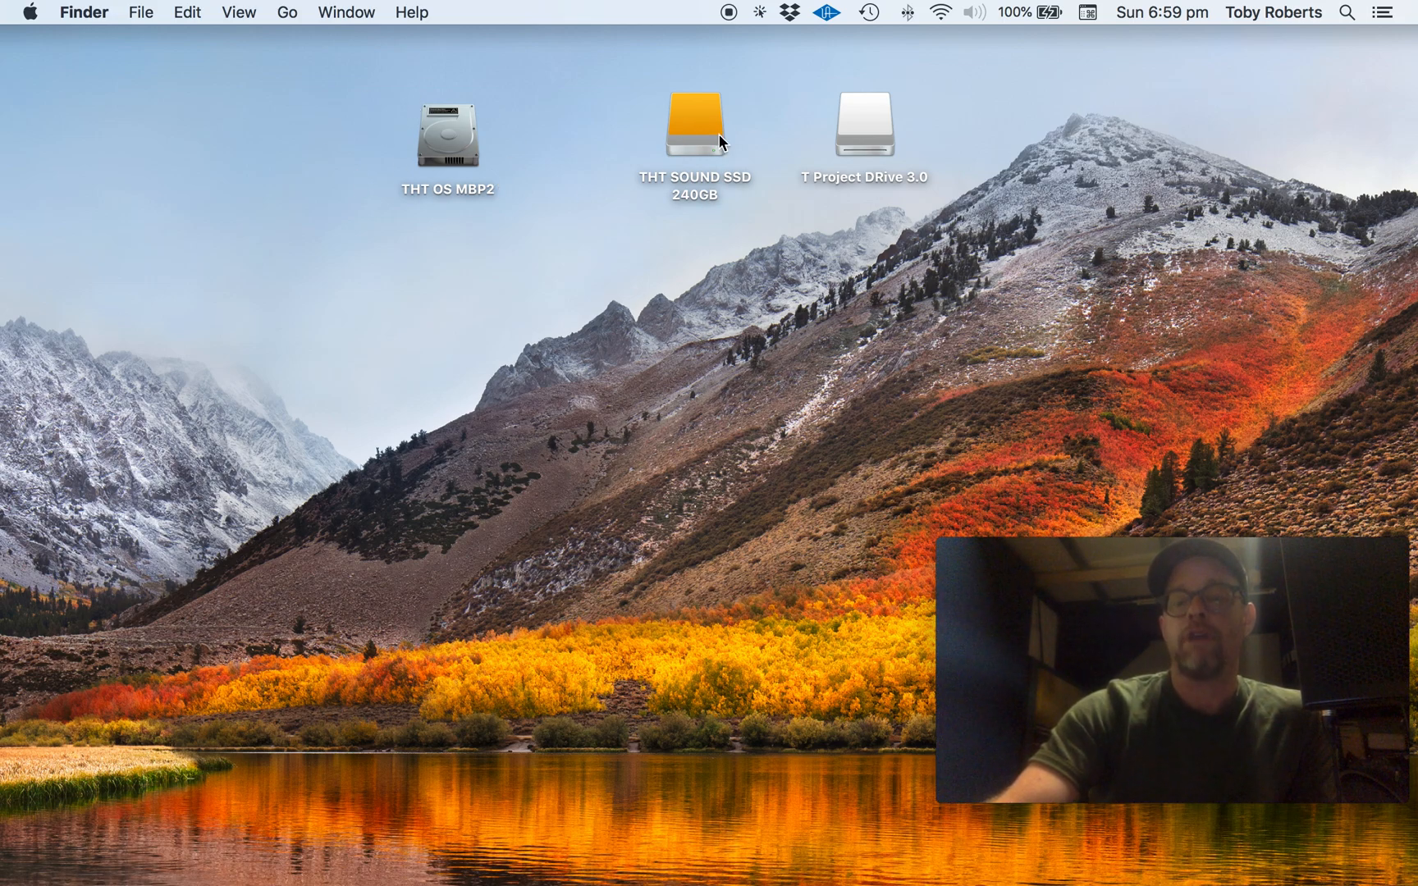
mouse_move(712, 142)
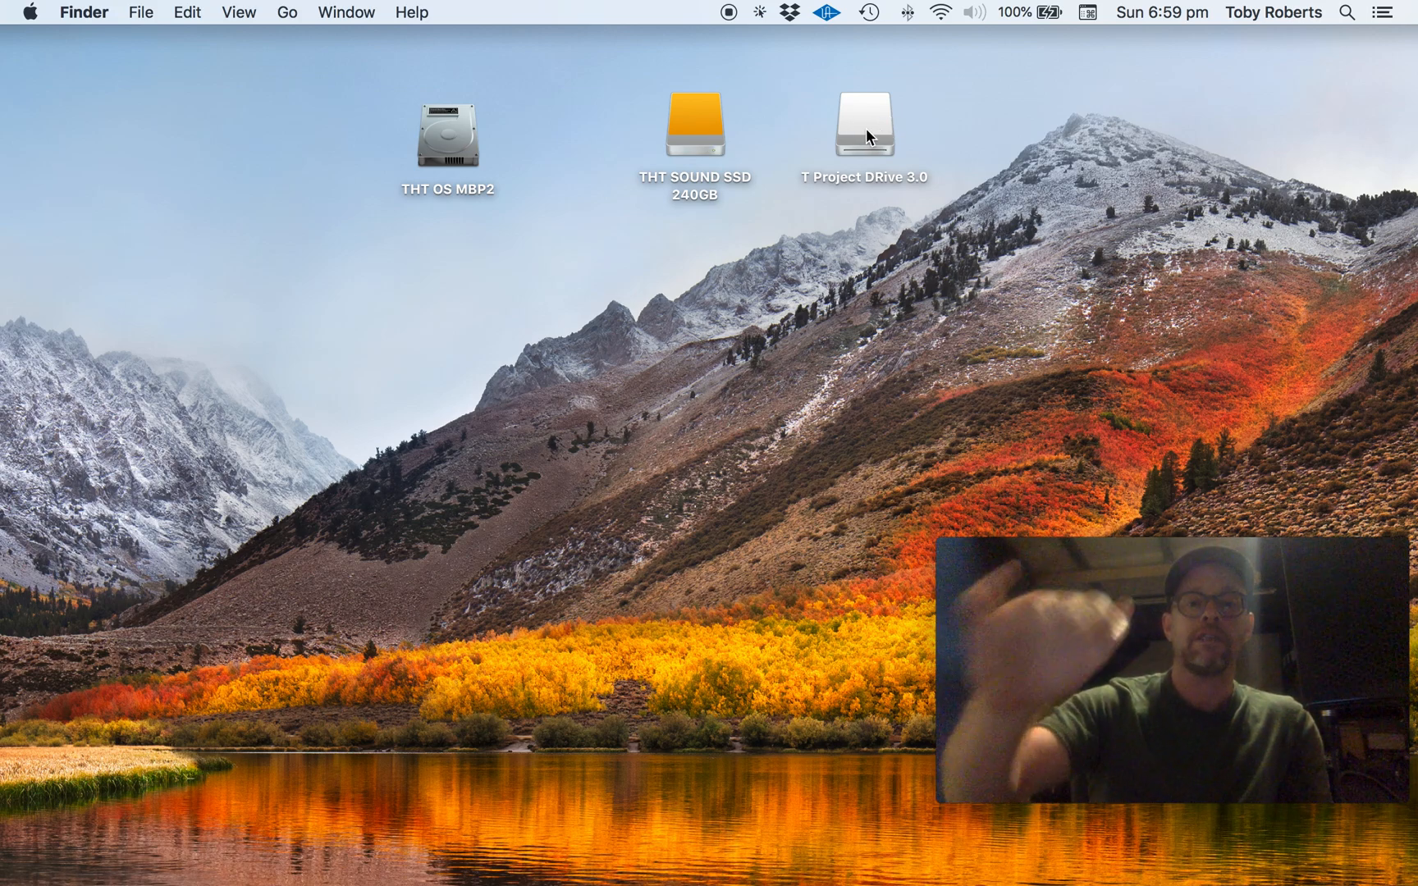
mouse_move(915, 113)
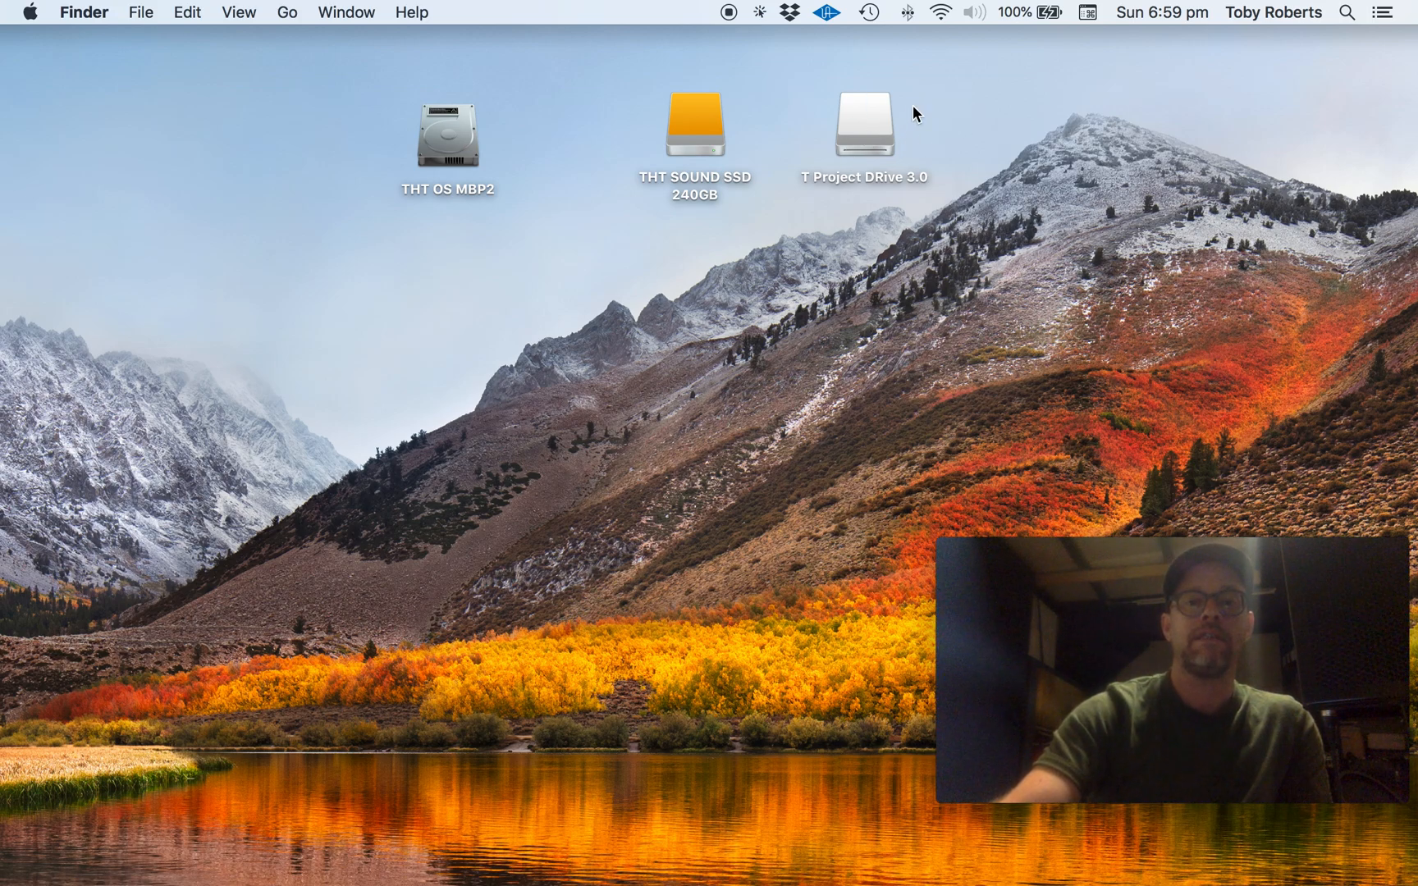
mouse_move(696, 133)
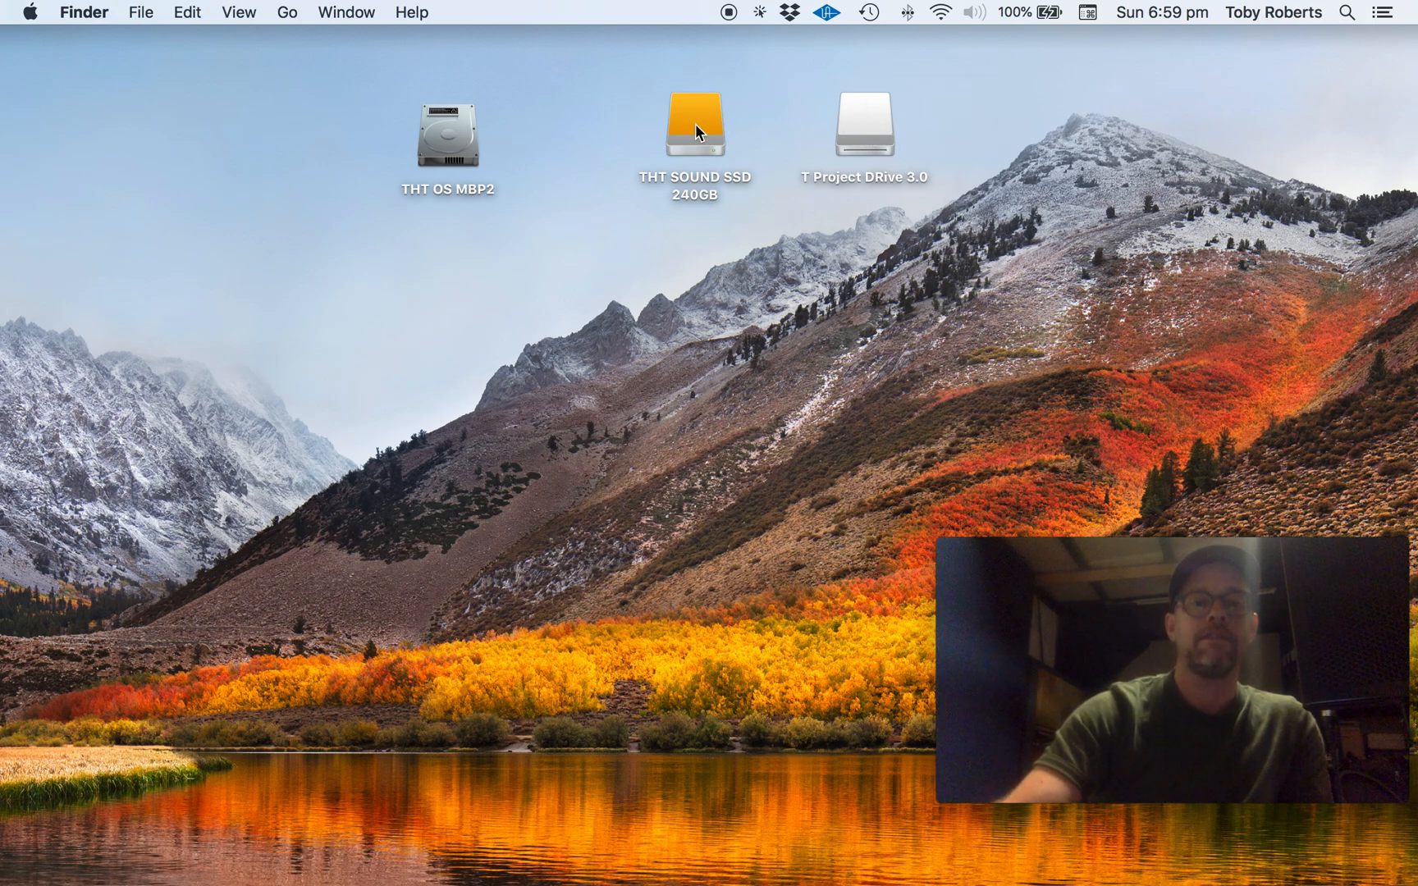
mouse_move(489, 147)
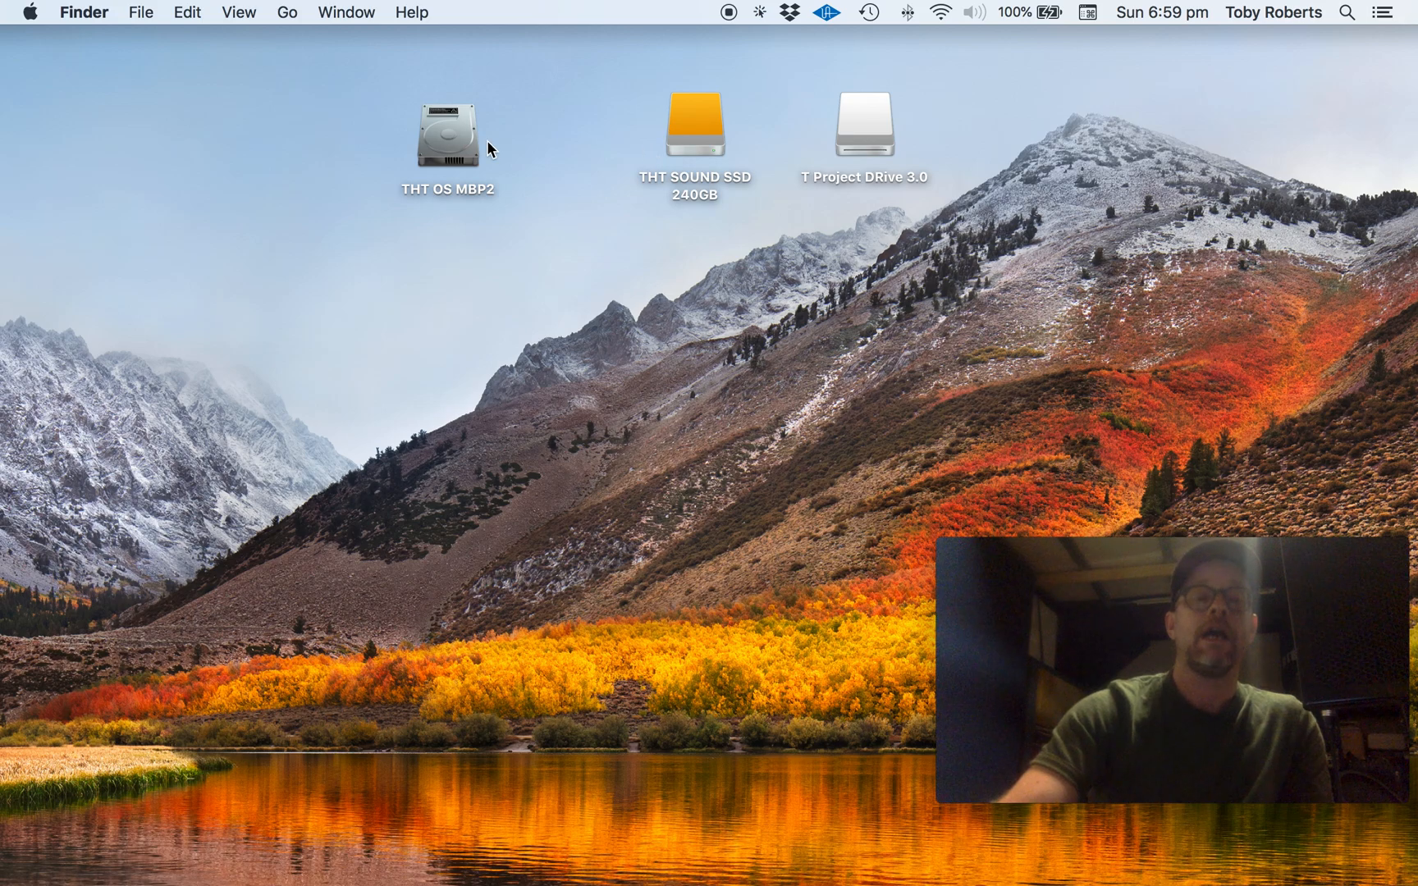
mouse_move(449, 147)
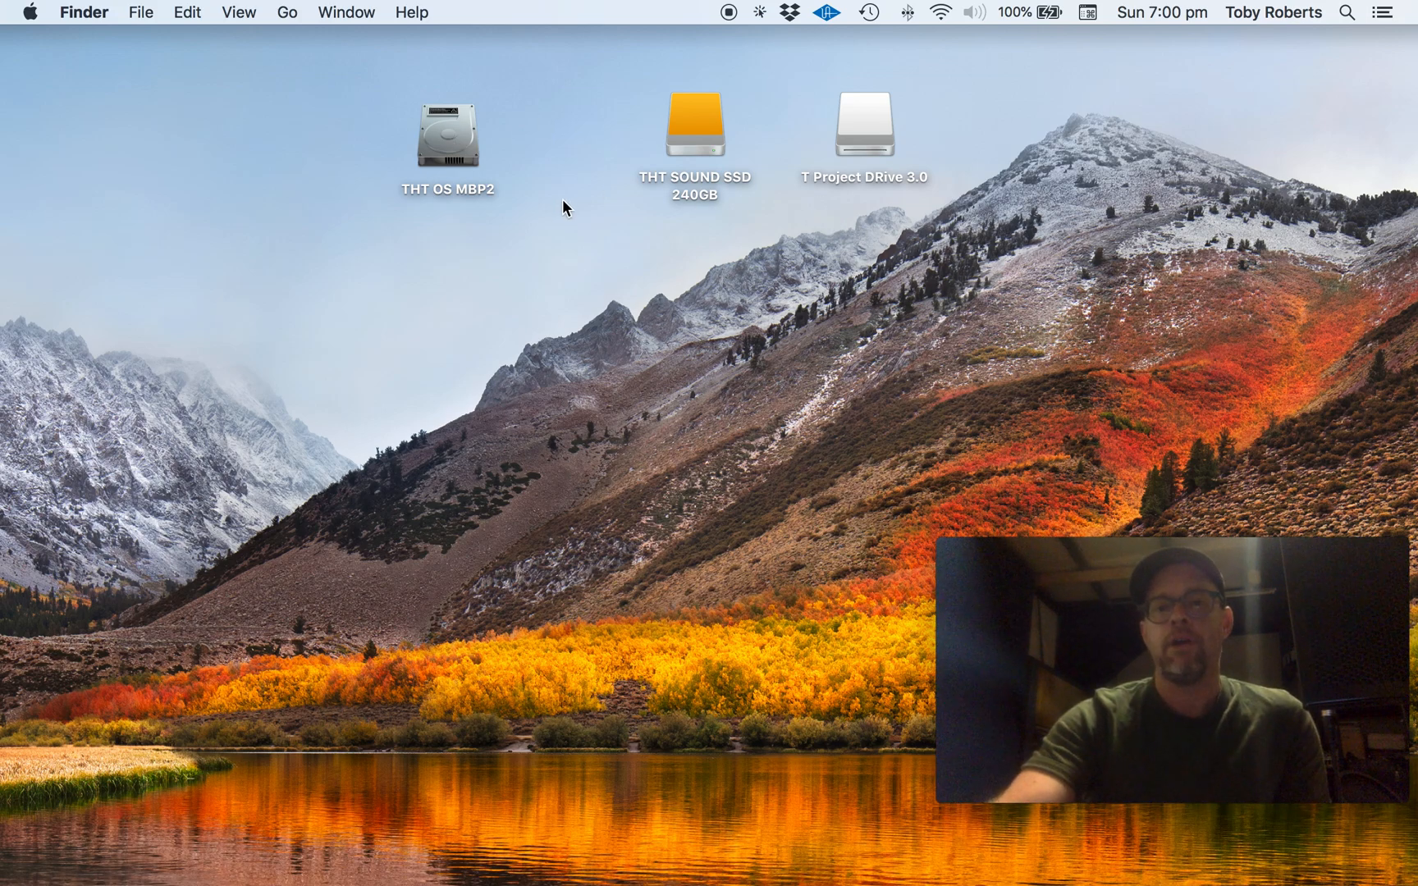
mouse_move(813, 237)
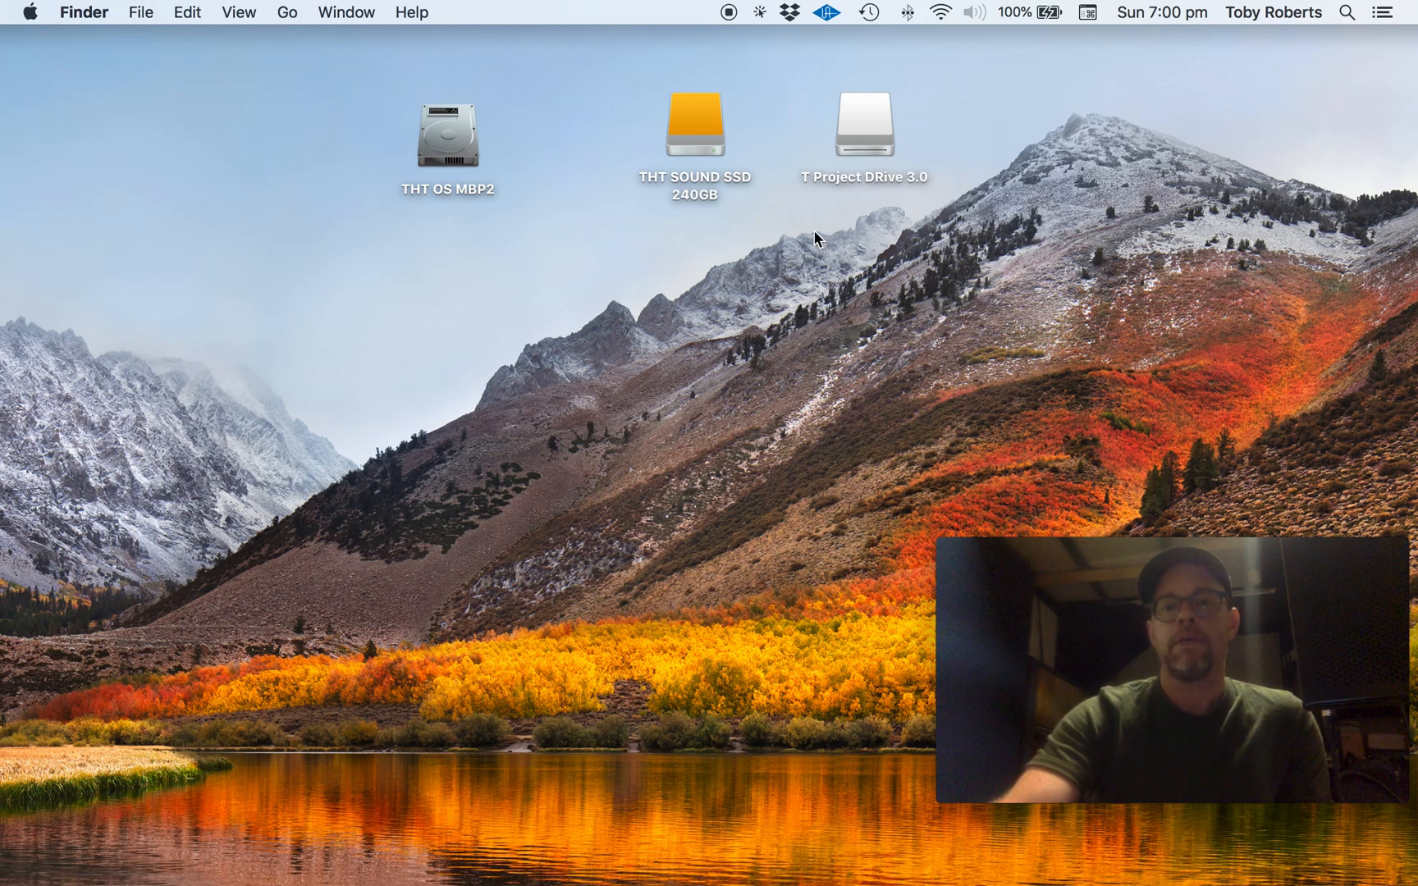
Return T Project DRive 3.0 from the top row to the desktop's lower left
left_click_drag(863, 122, 267, 746)
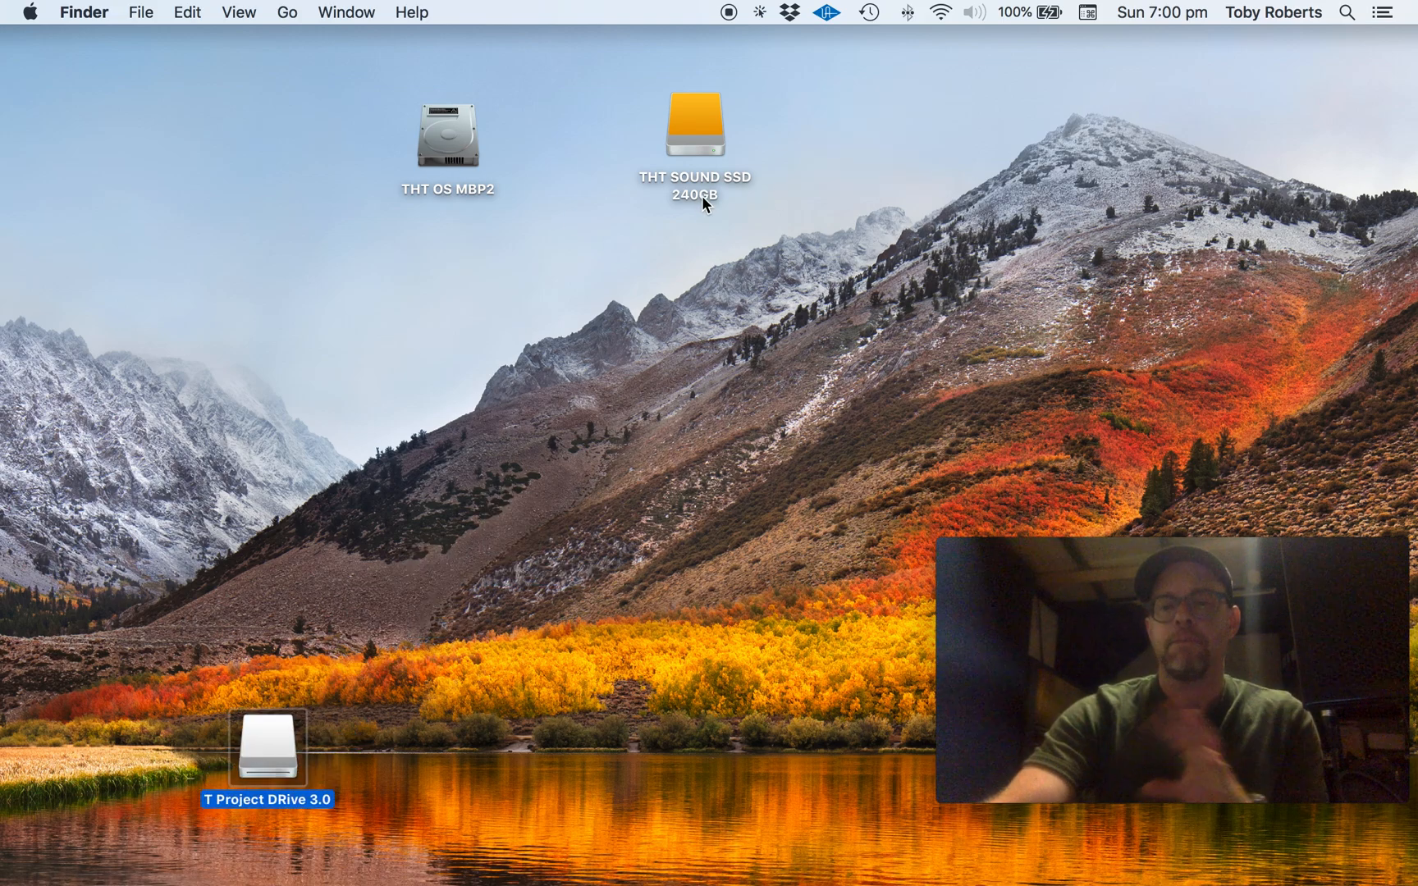
mouse_move(432, 150)
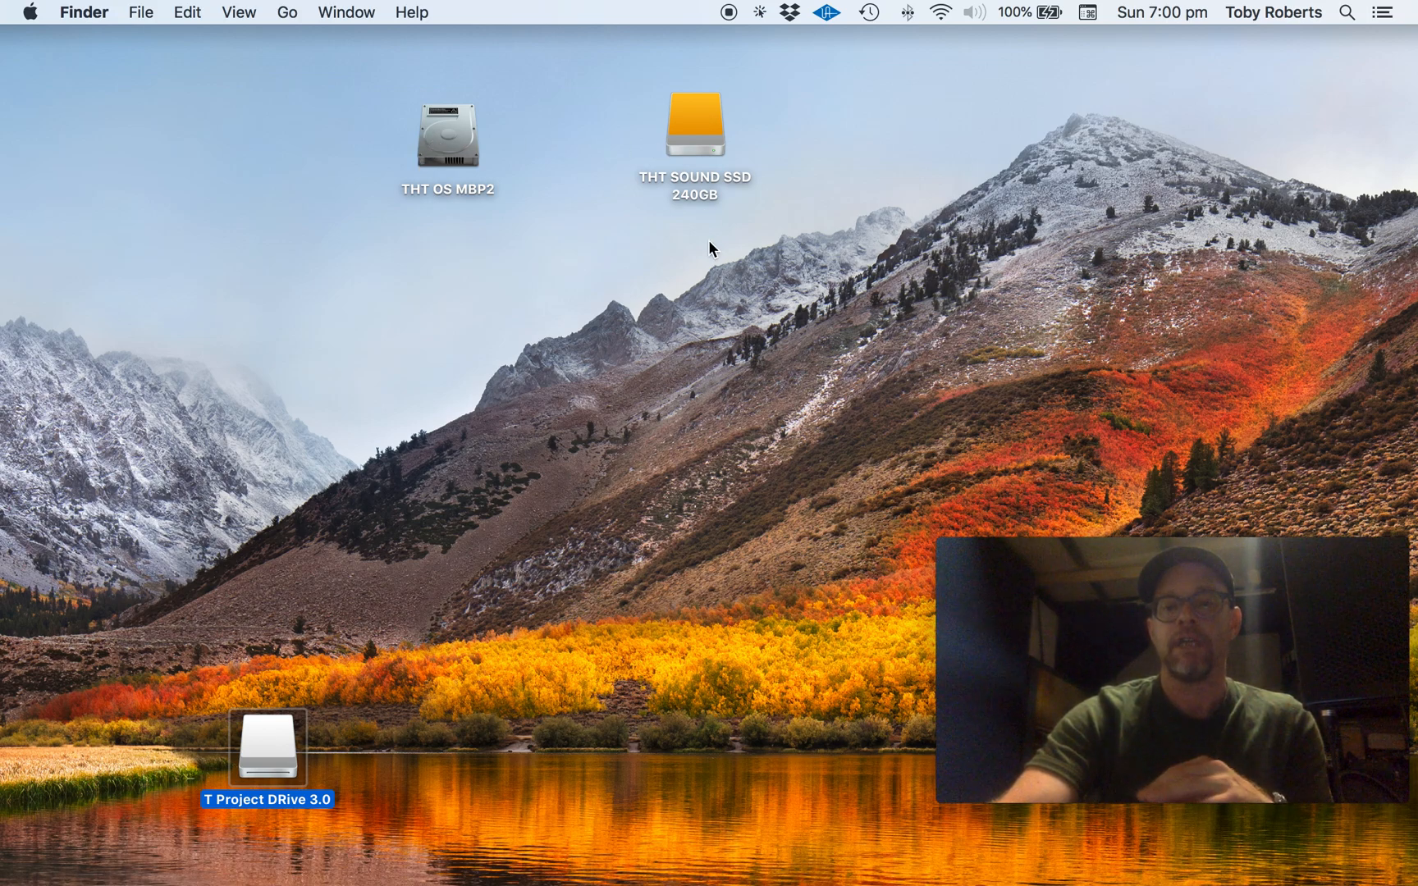
mouse_move(710, 299)
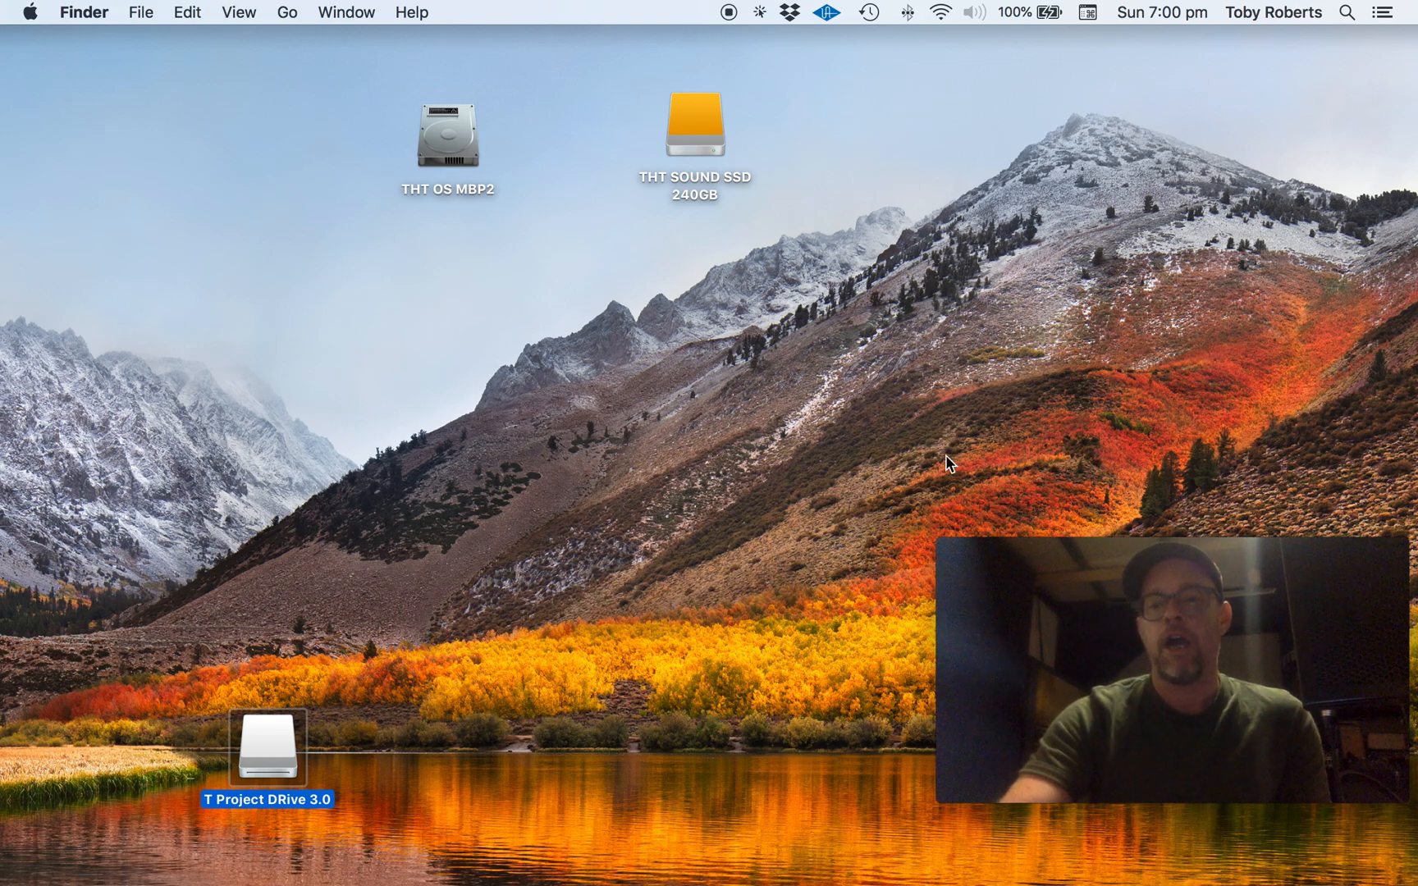
mouse_move(961, 410)
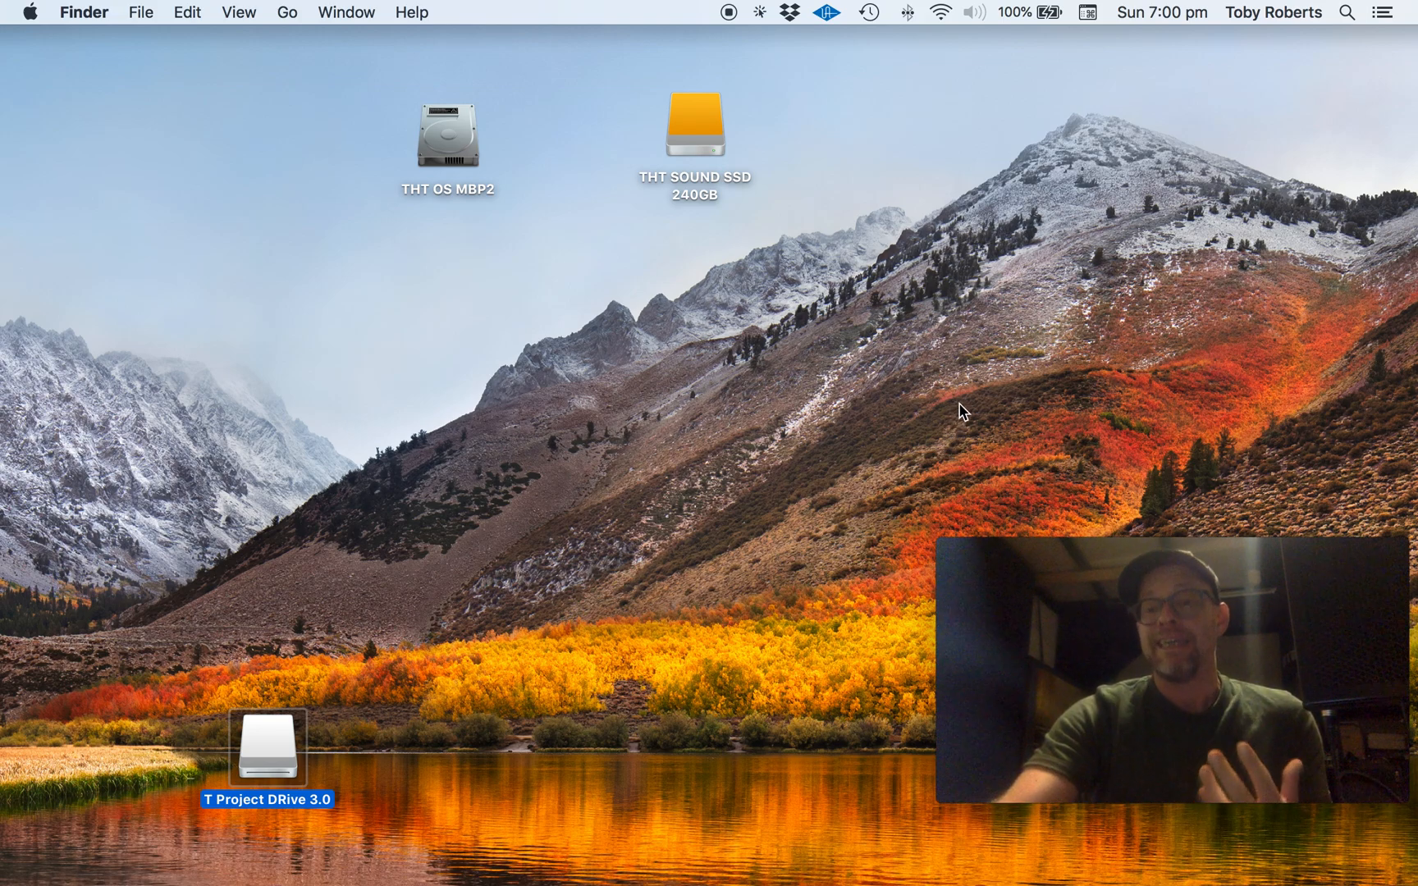
mouse_move(980, 398)
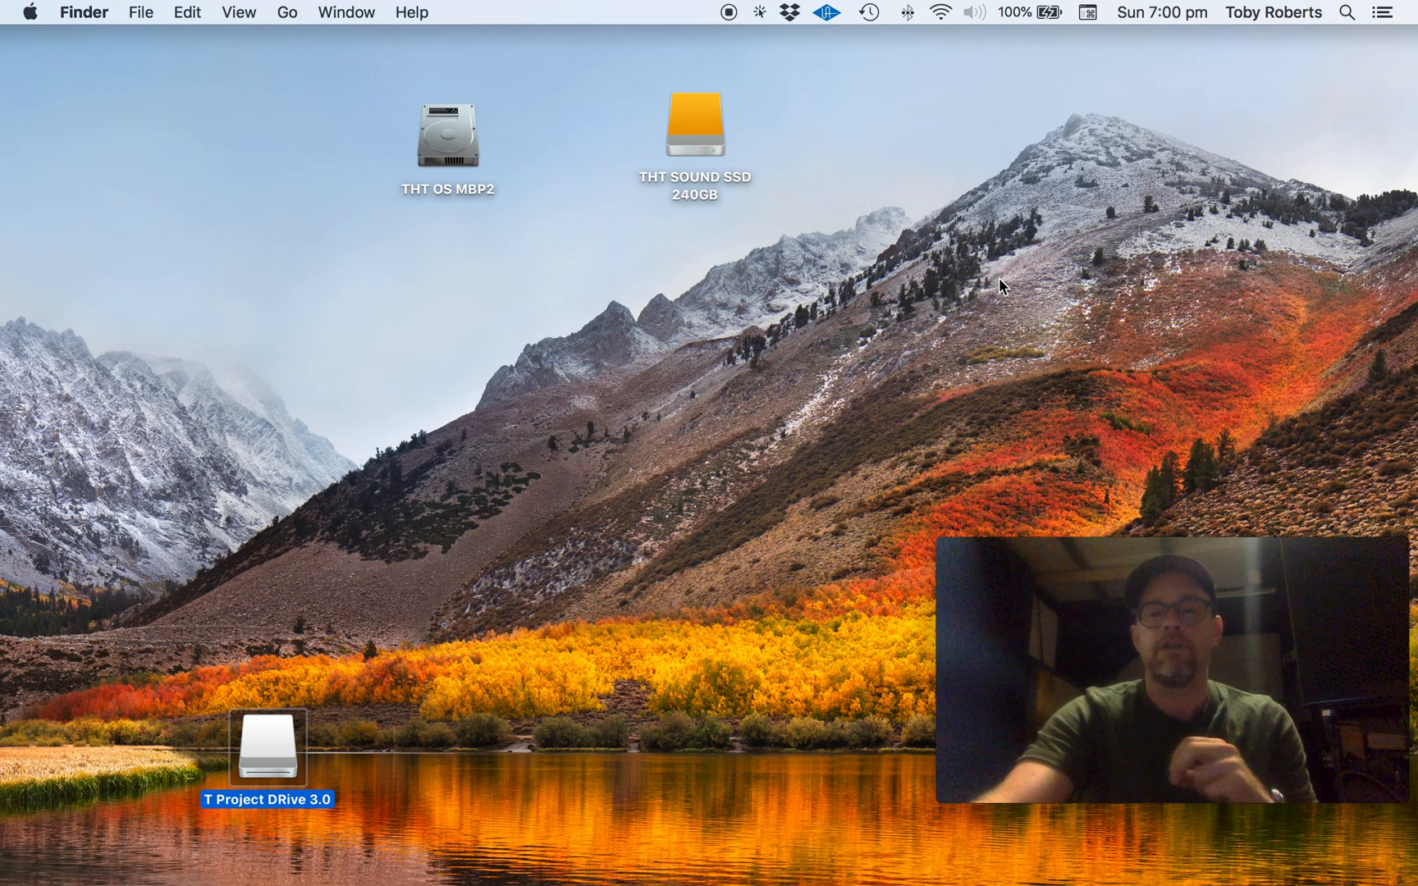
mouse_move(1104, 443)
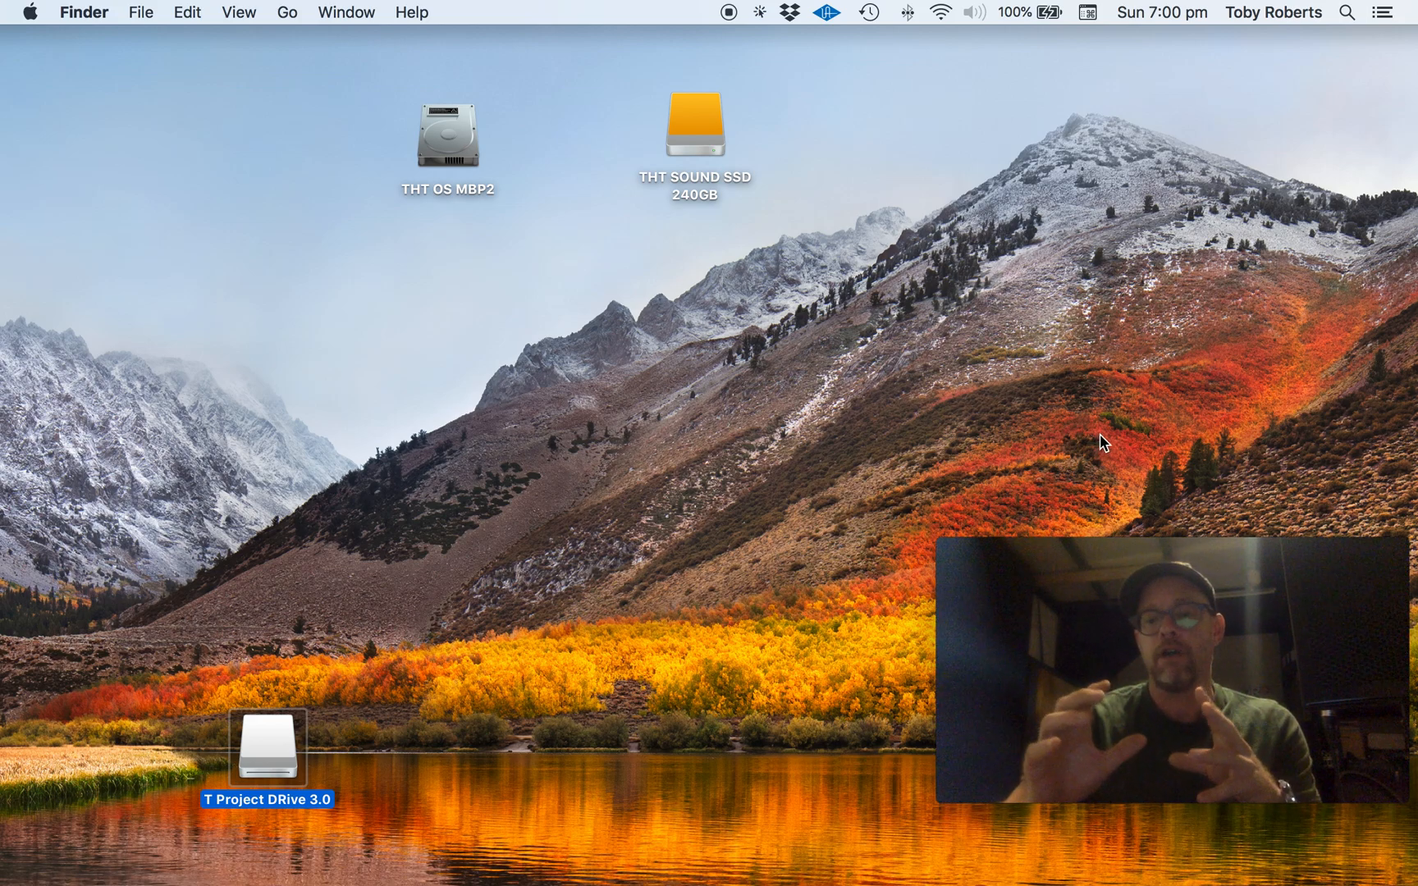